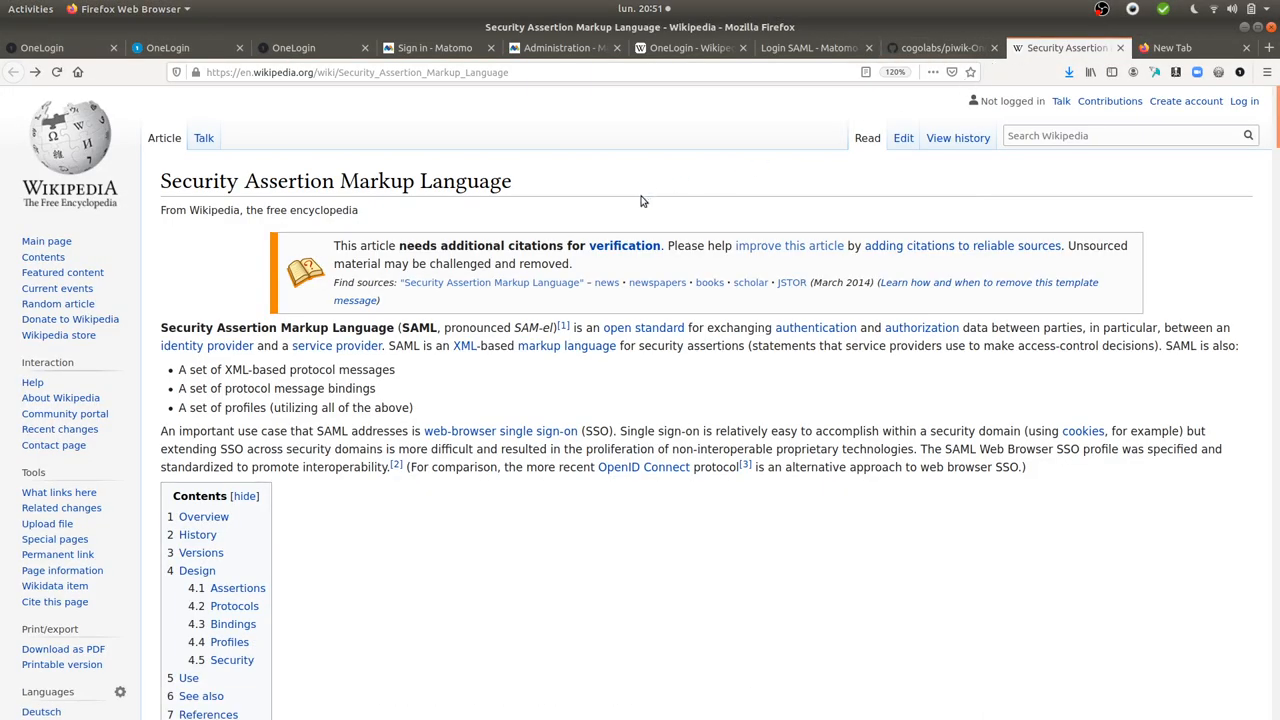
mouse_move(538, 228)
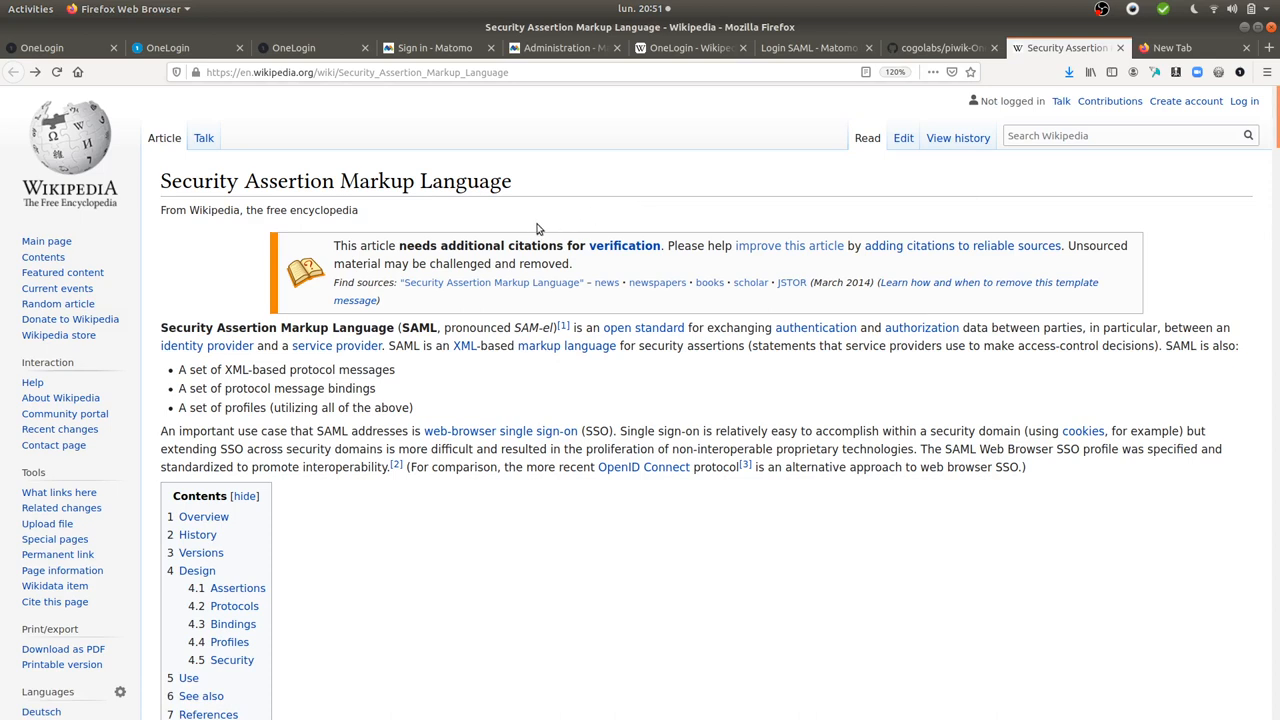
mouse_move(534, 244)
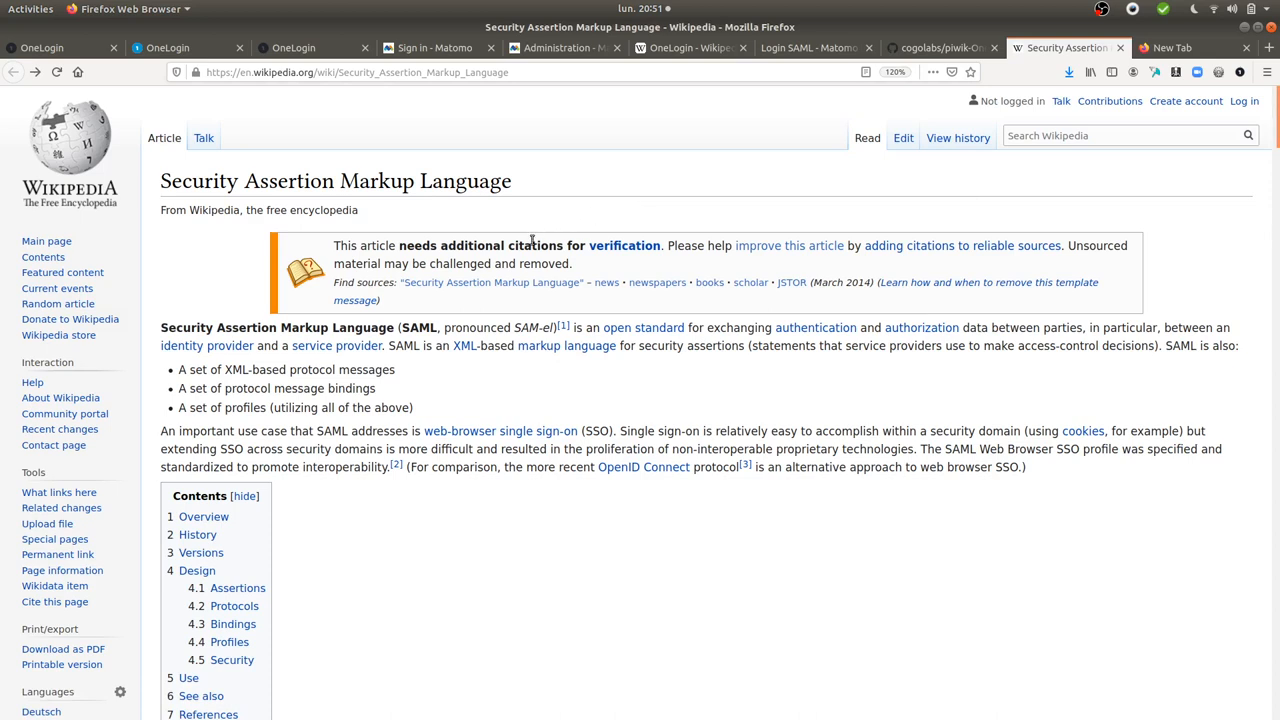
mouse_move(454, 258)
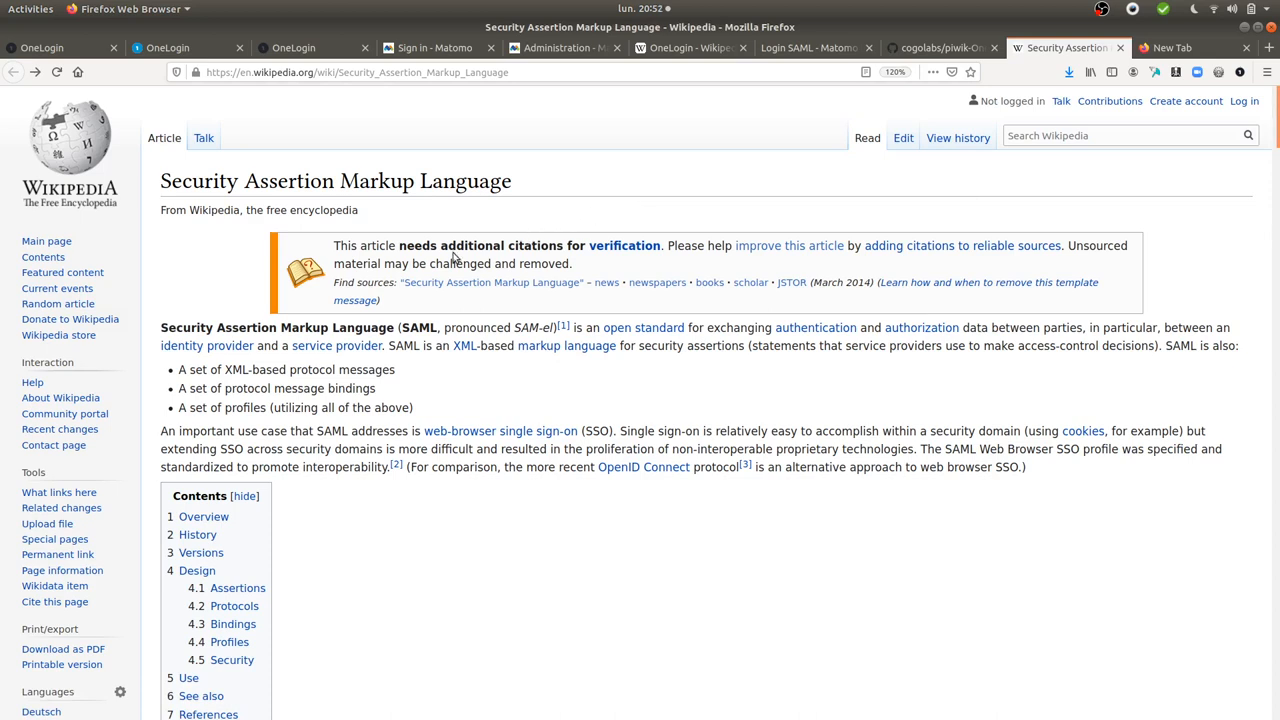
mouse_move(456, 344)
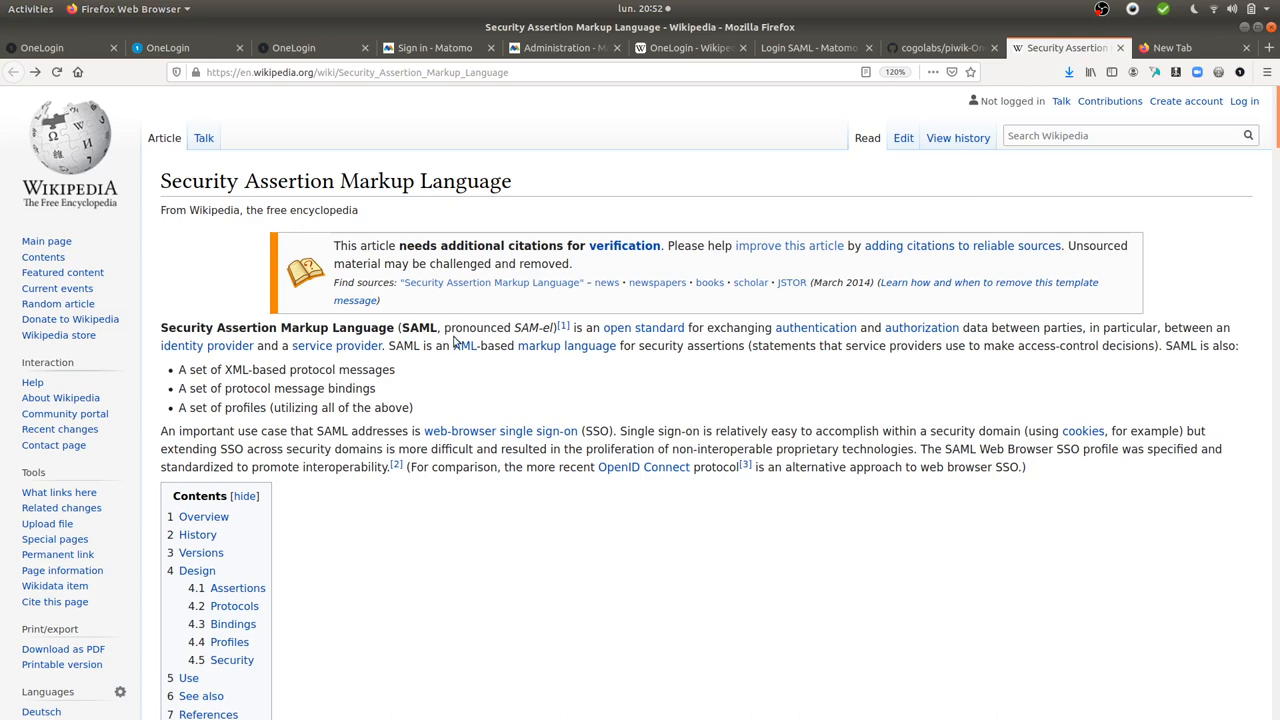
mouse_move(884, 20)
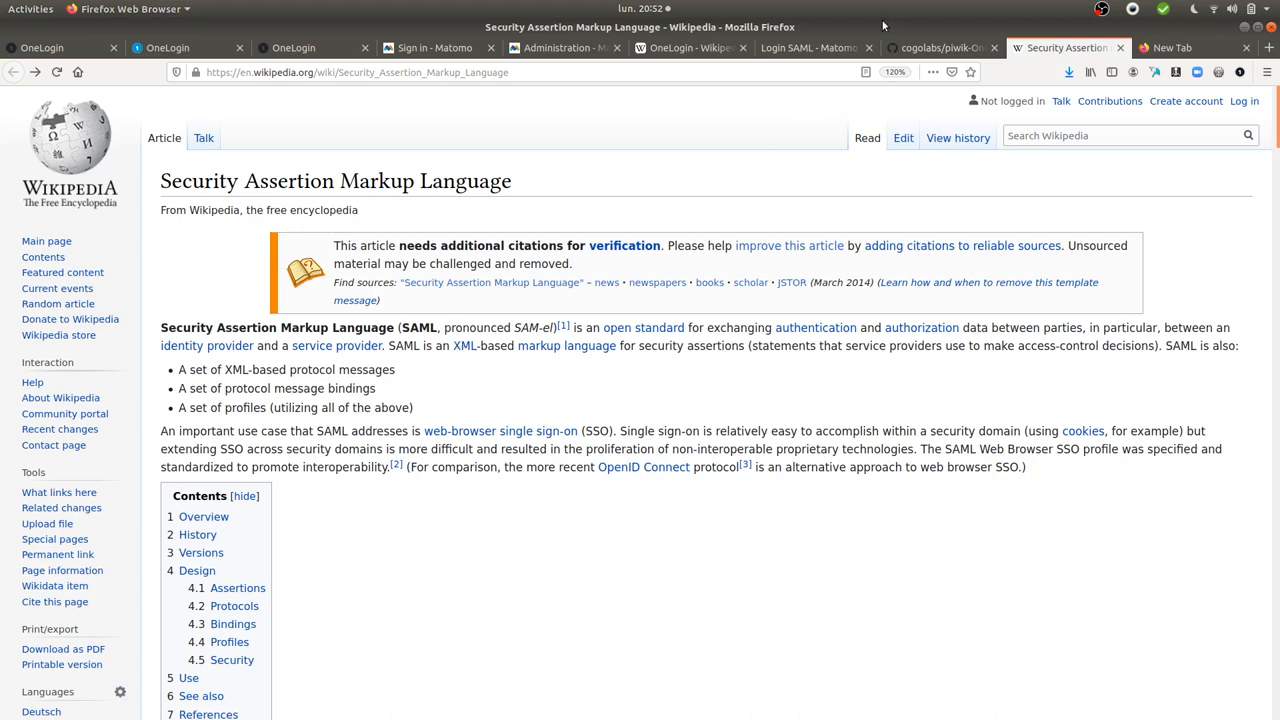
- Browse the Login SAML plugin's preview settings from identity provider down to advanced settings
left_click(810, 48)
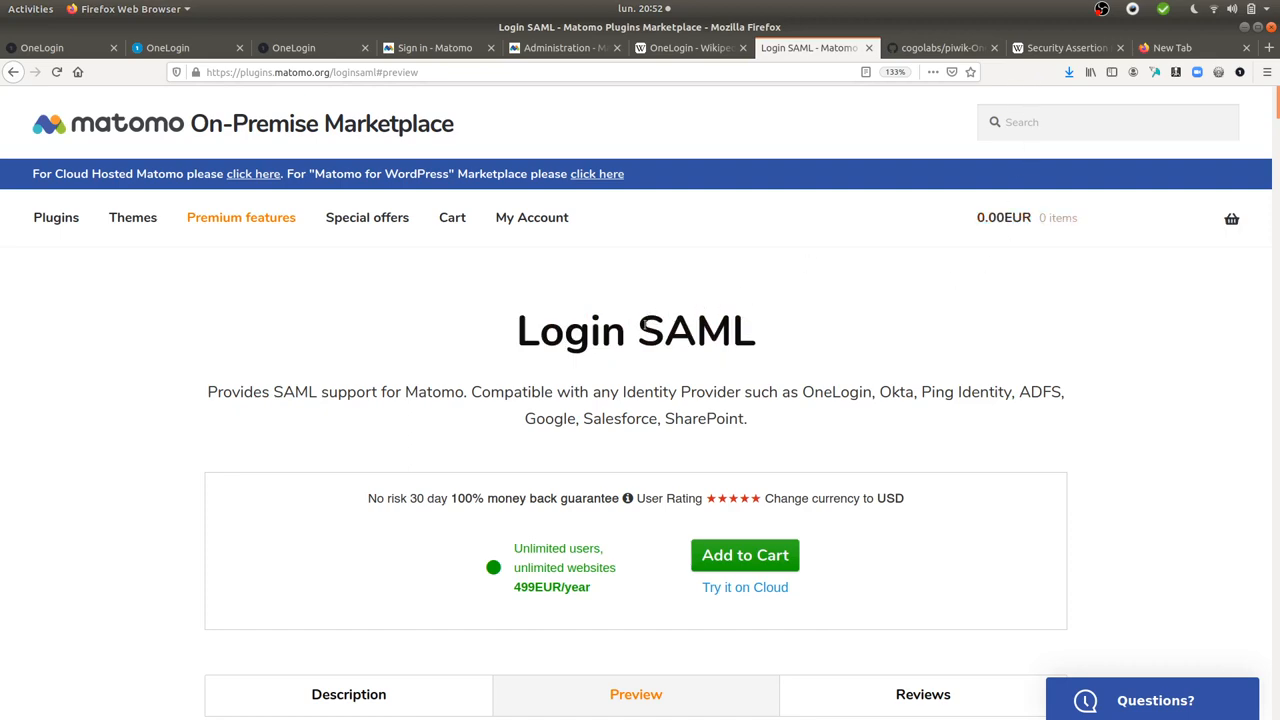
left_click(1064, 48)
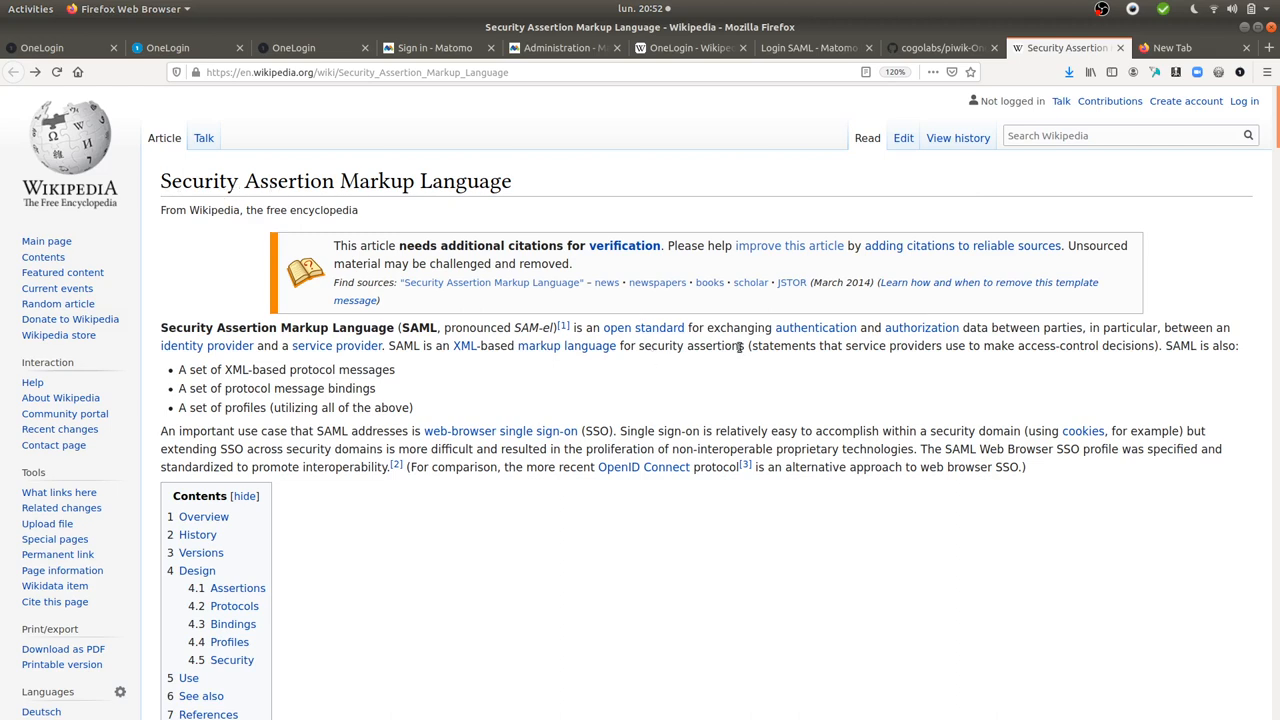
mouse_move(768, 332)
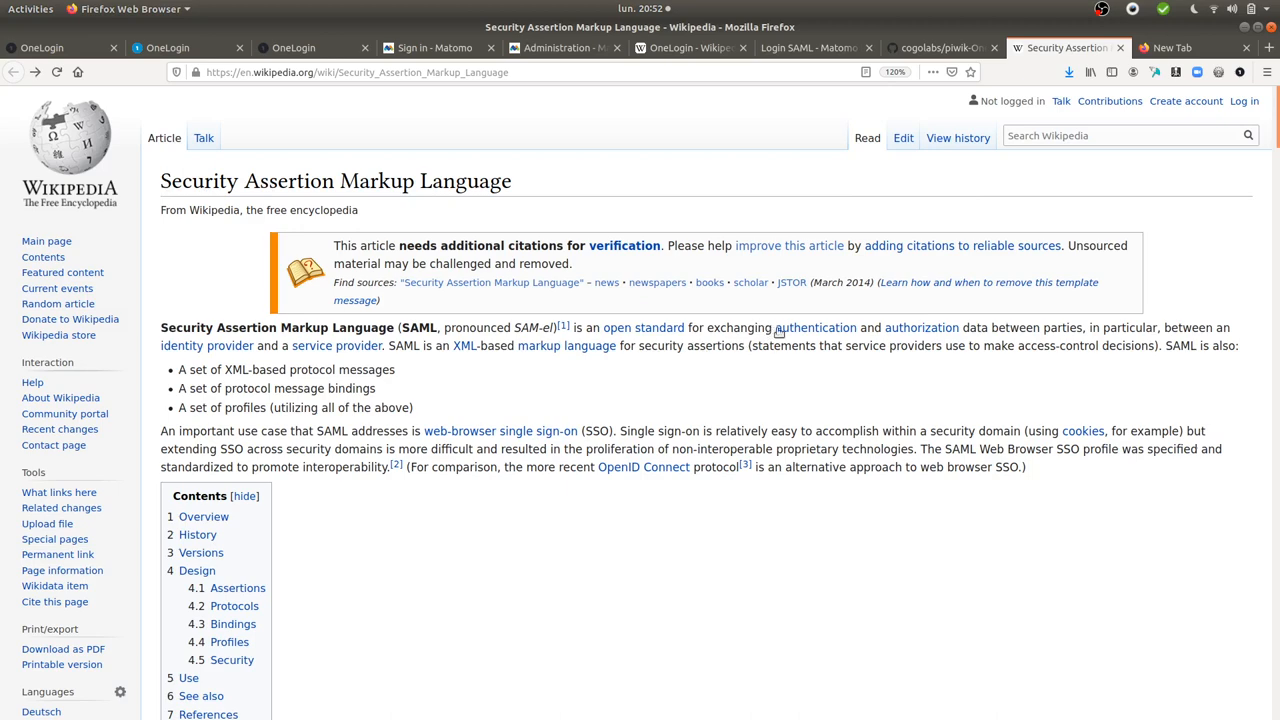
mouse_move(922, 328)
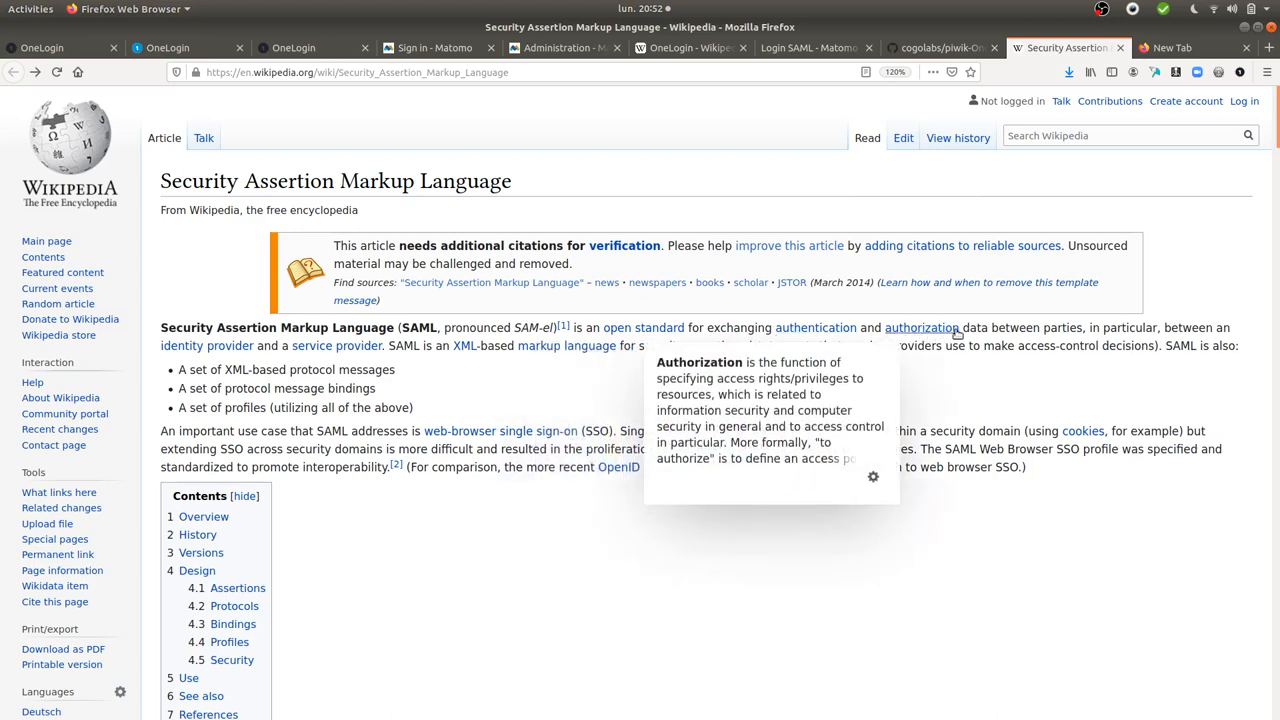
mouse_move(1056, 328)
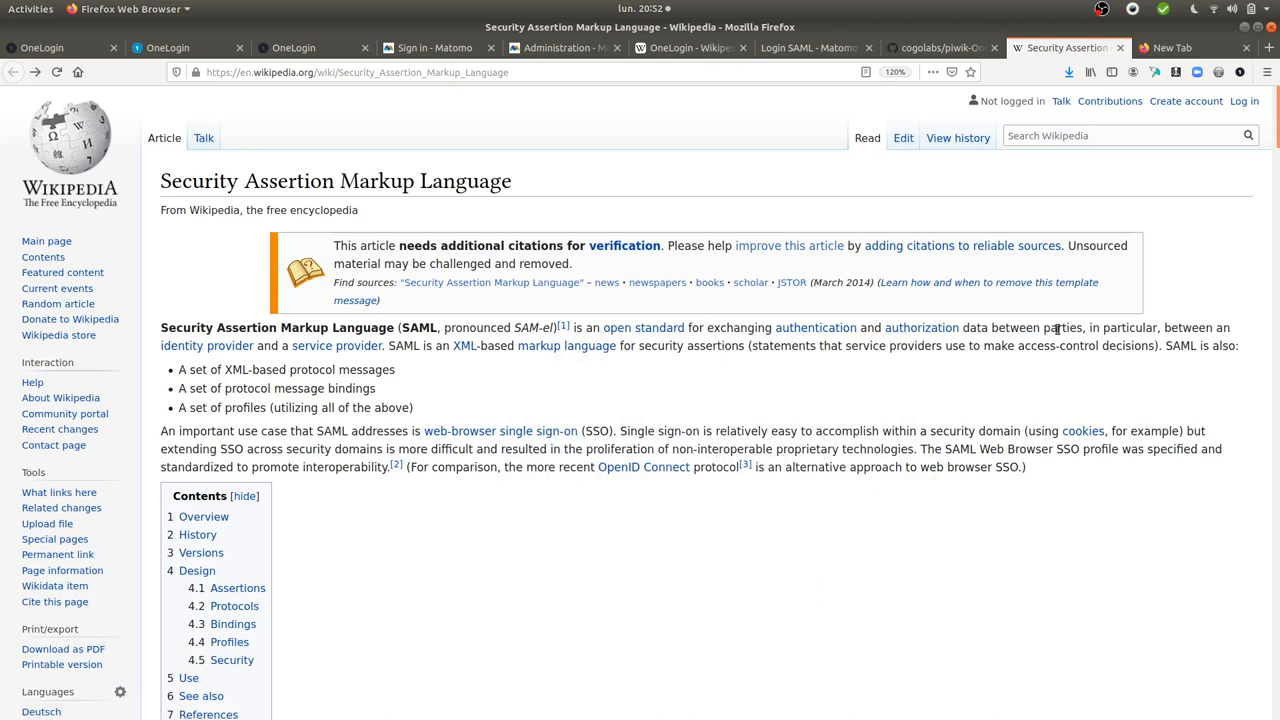
mouse_move(1048, 332)
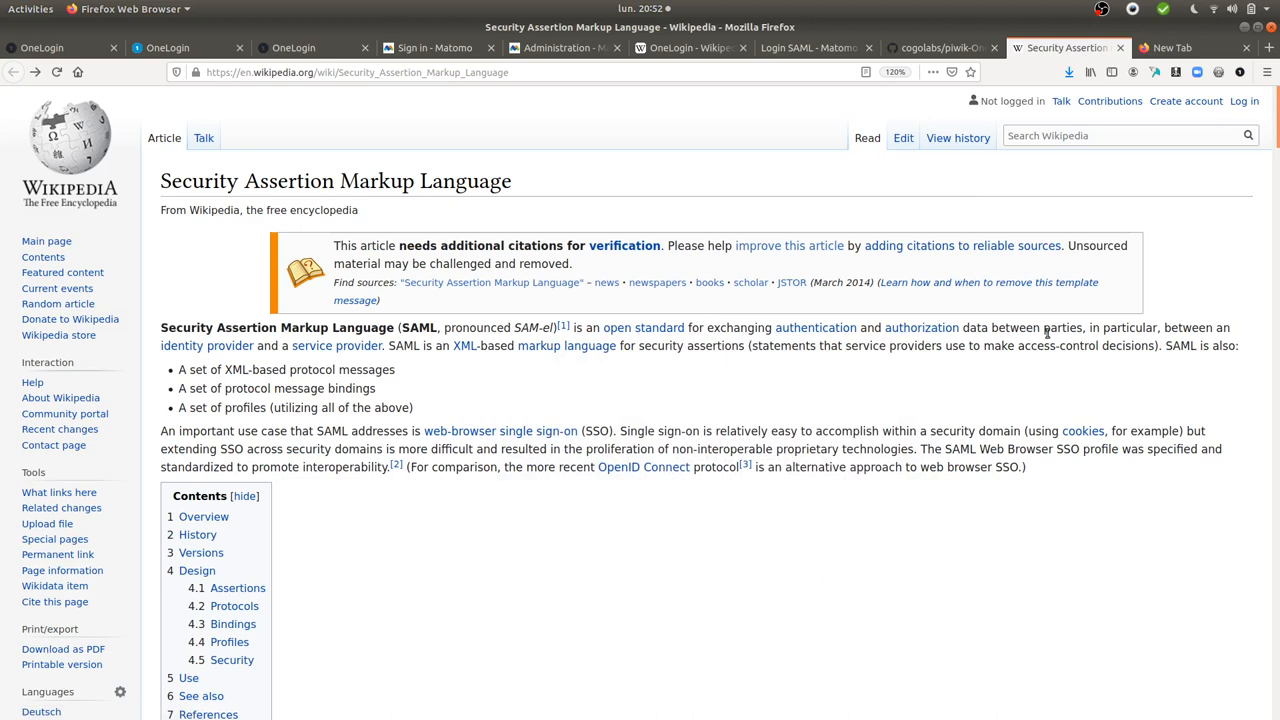
mouse_move(848, 384)
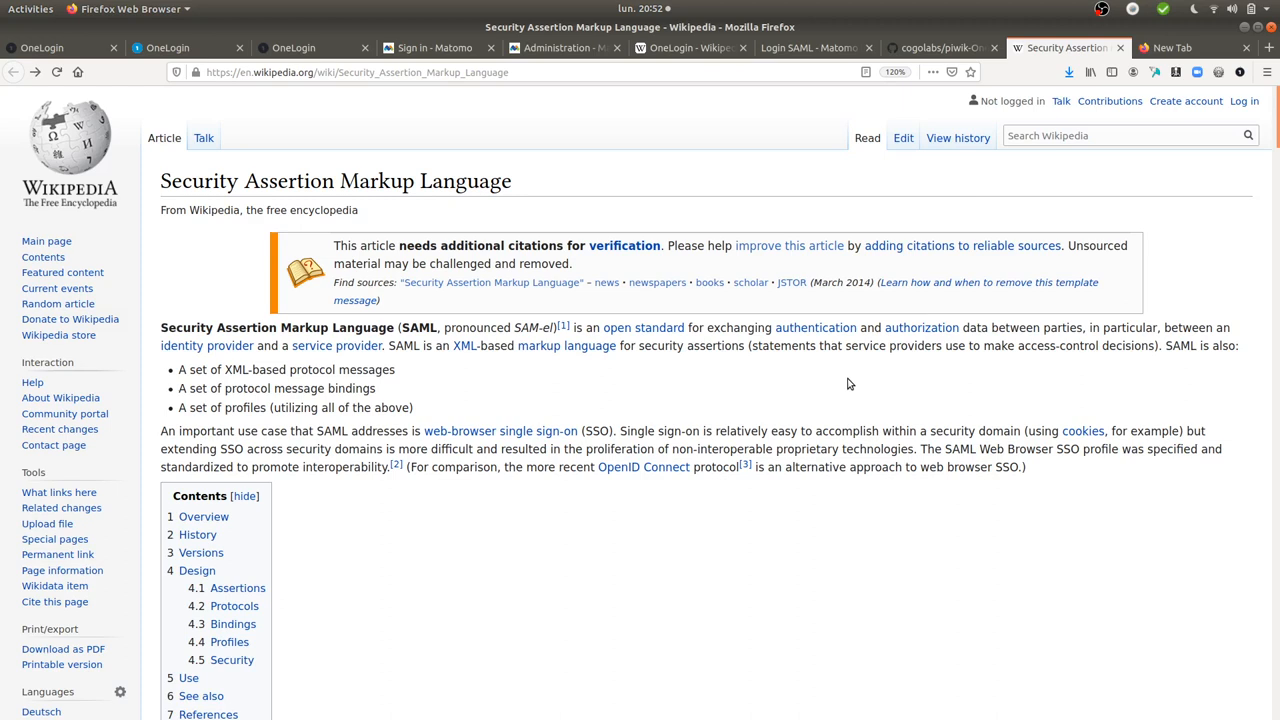
mouse_move(776, 392)
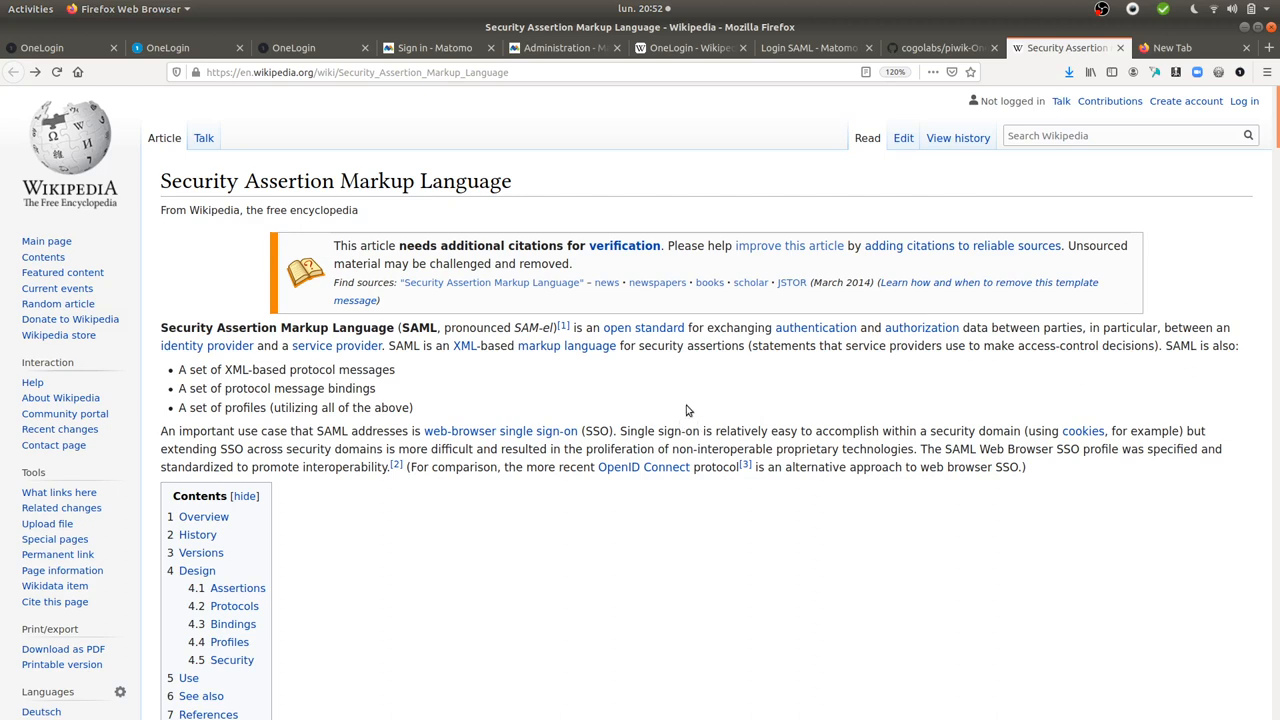
mouse_move(684, 412)
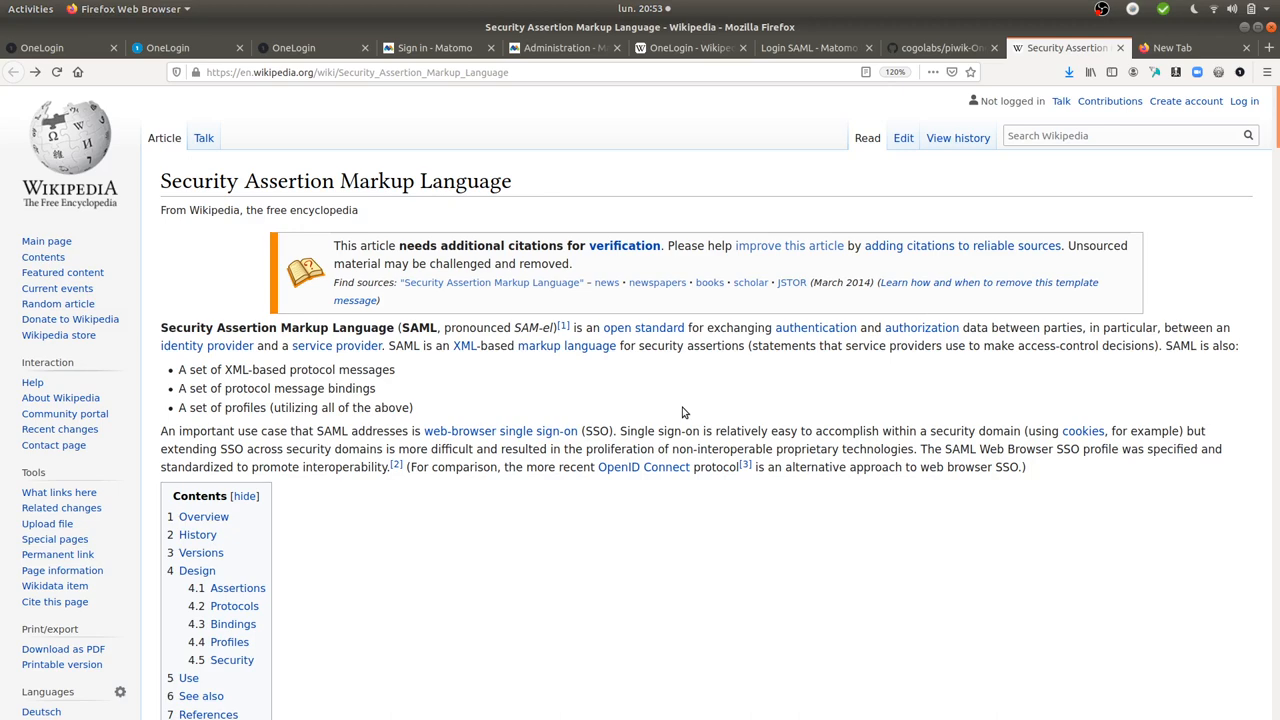
mouse_move(832, 62)
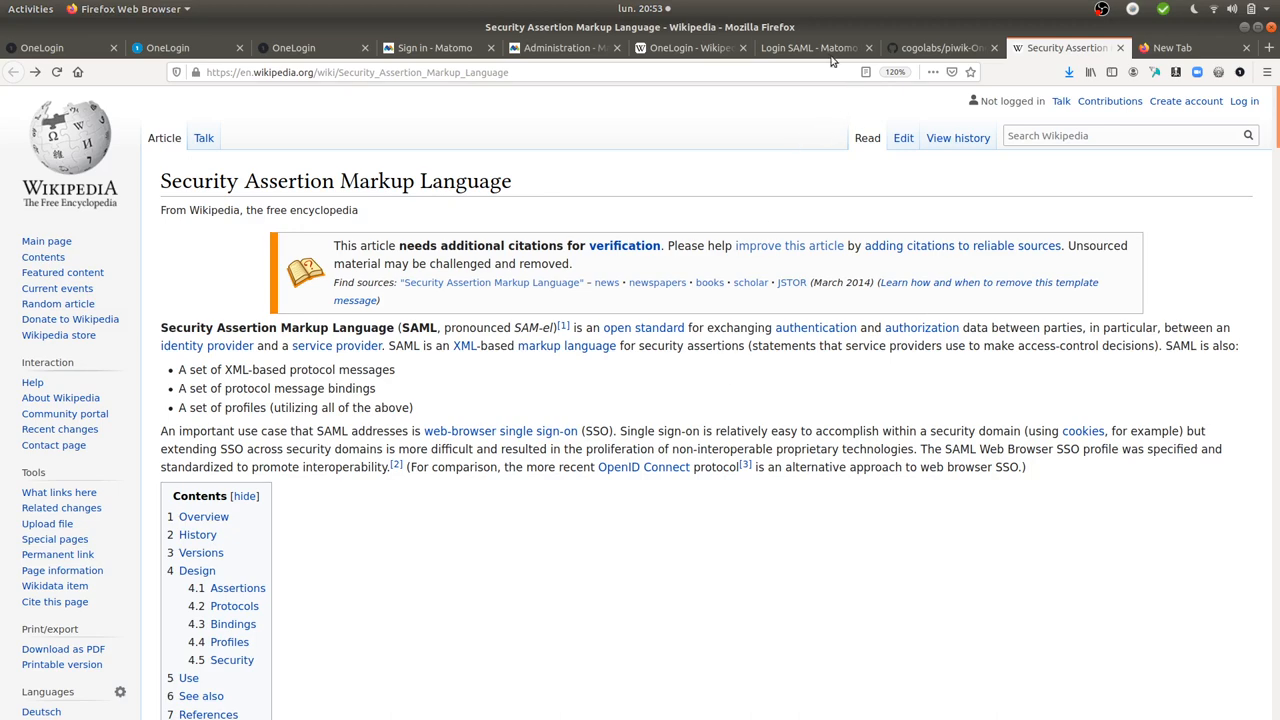
left_click(810, 48)
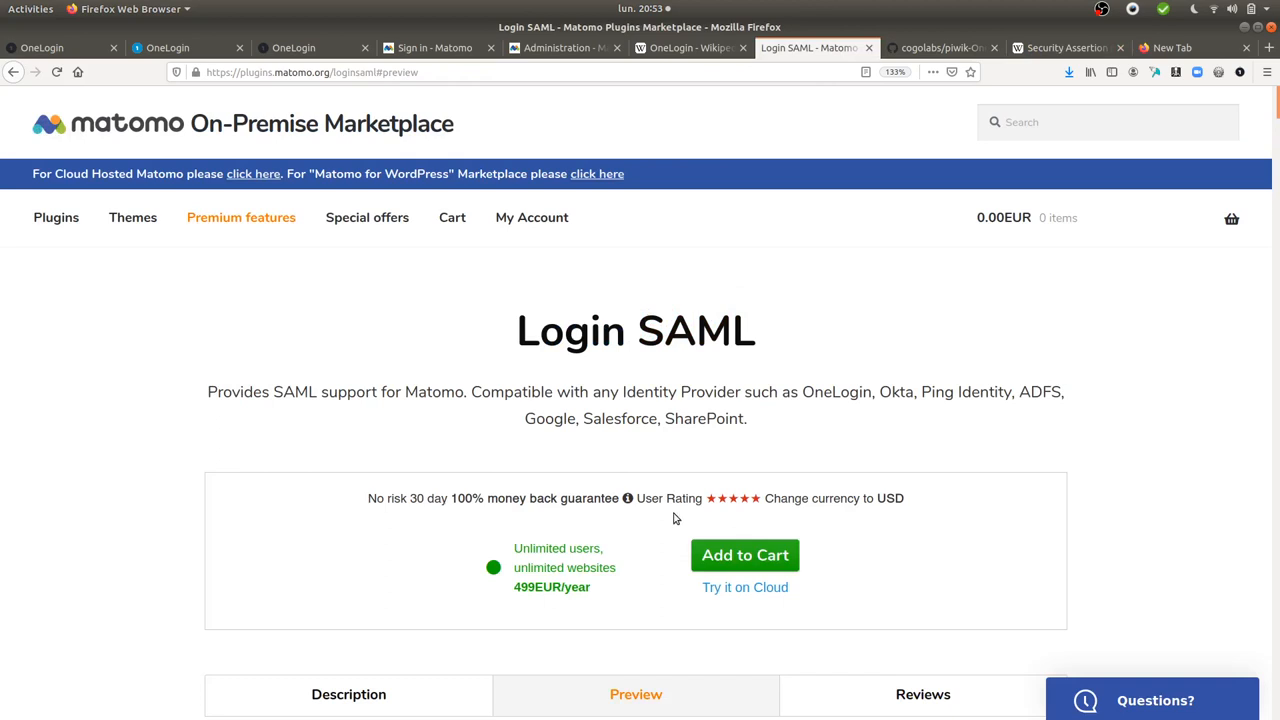
scroll("down", 3)
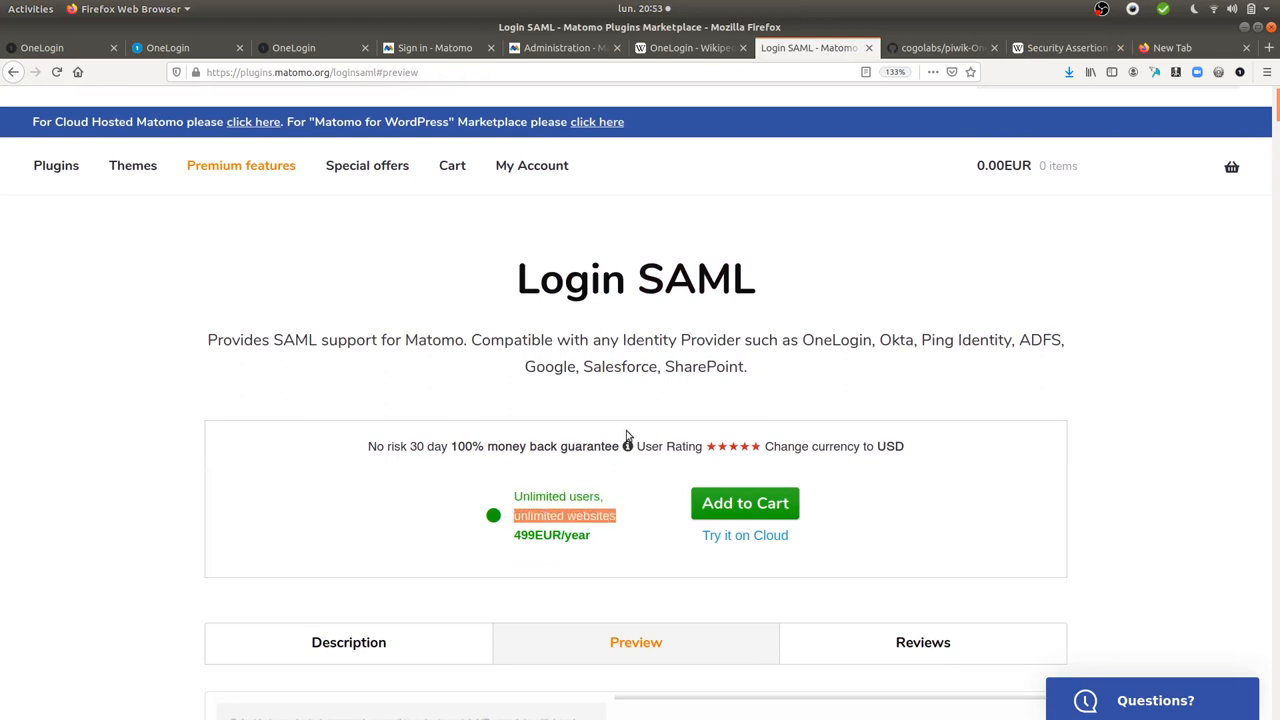
scroll("down", 3)
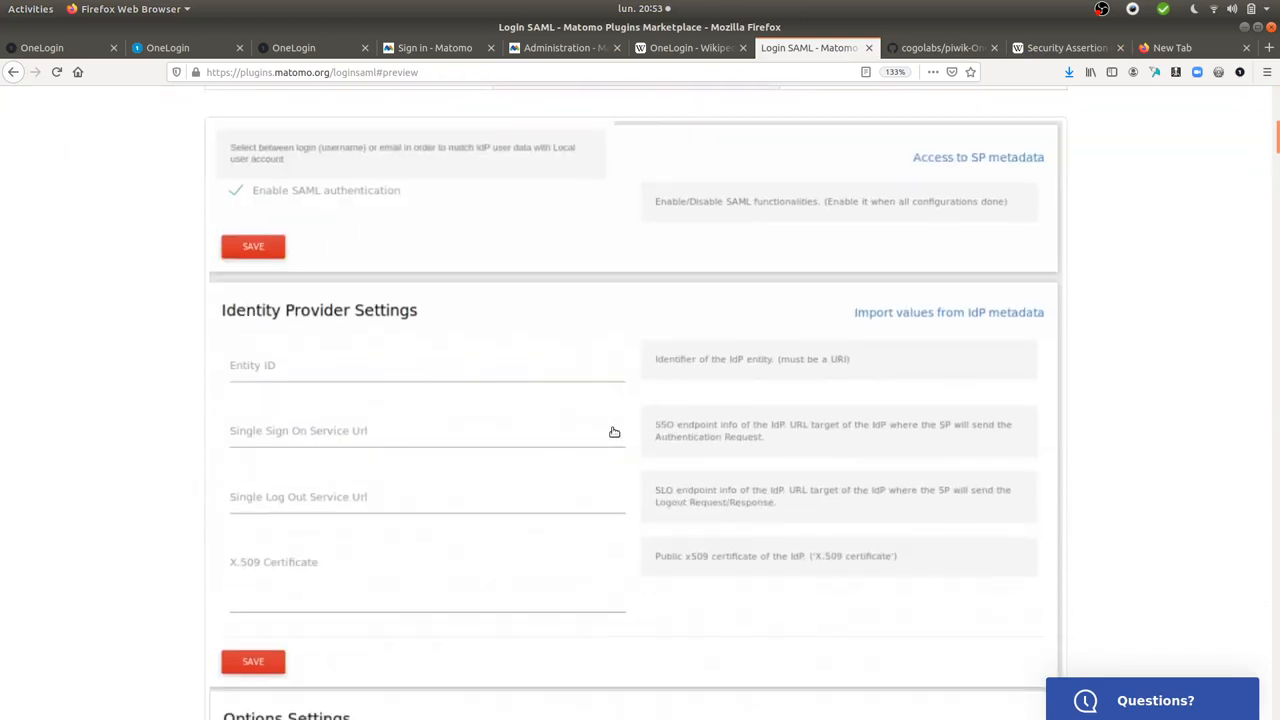
scroll("down", 3)
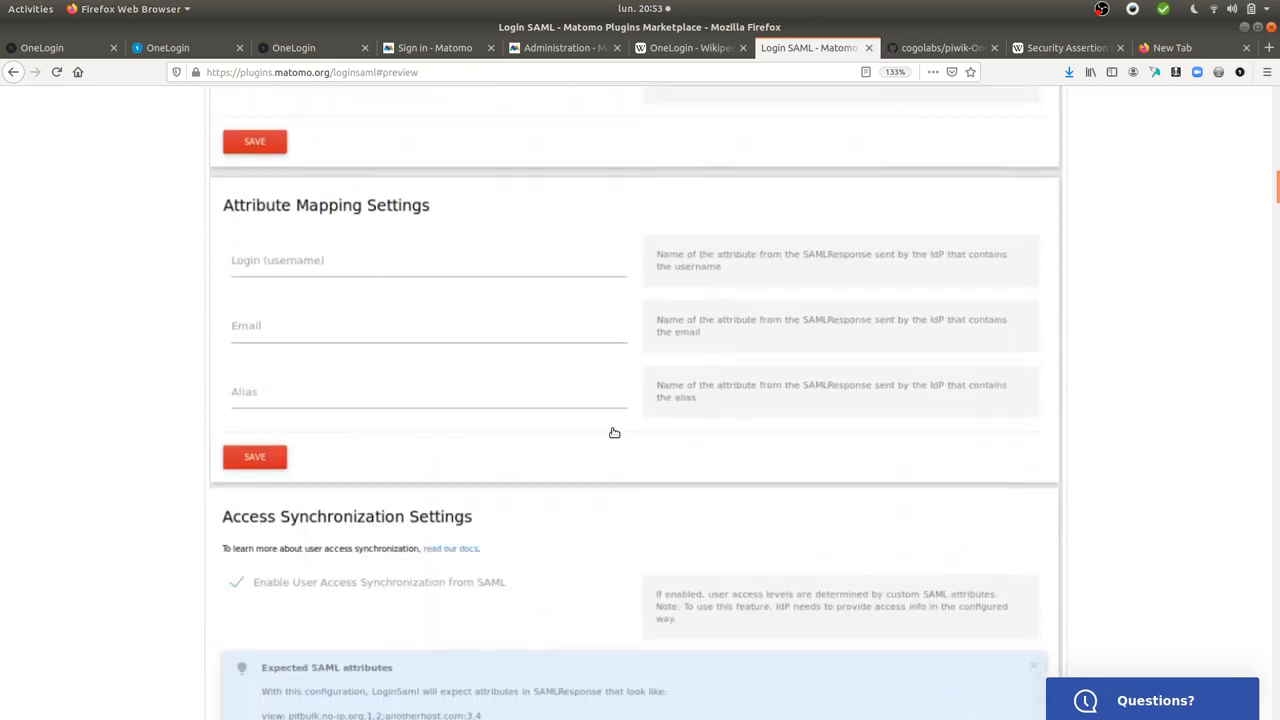
scroll("down", 3)
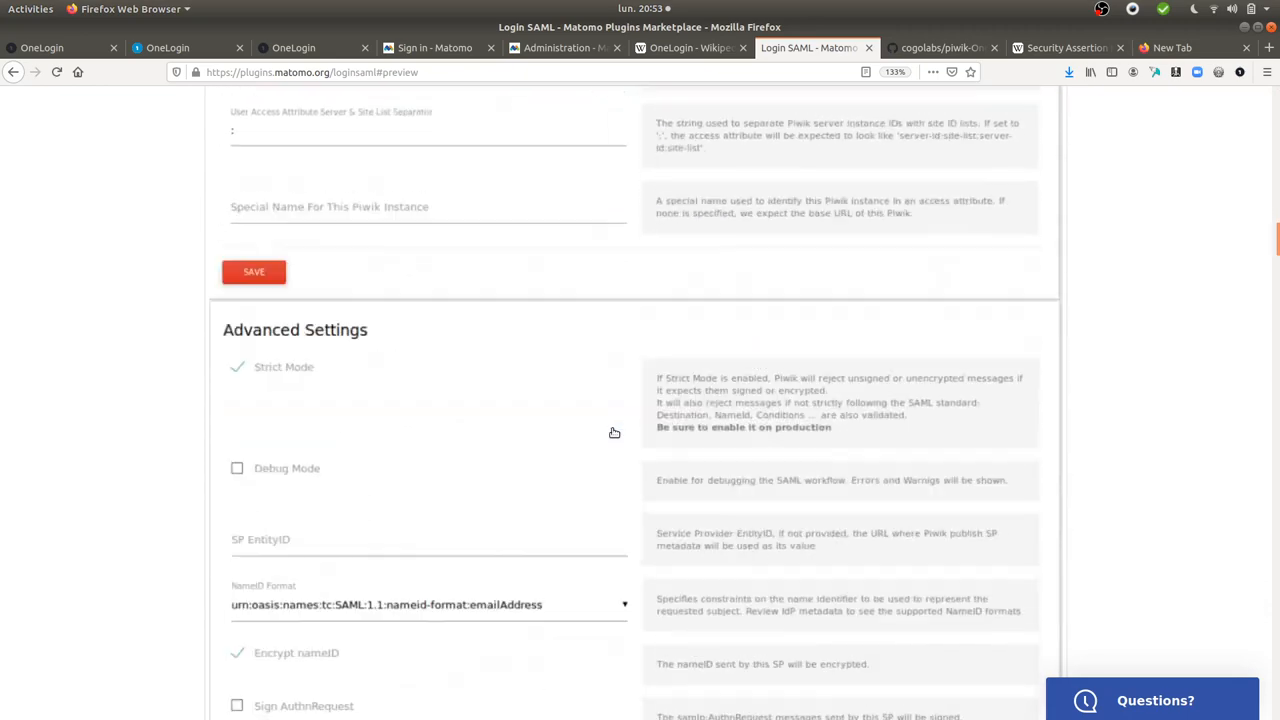
scroll("down", 3)
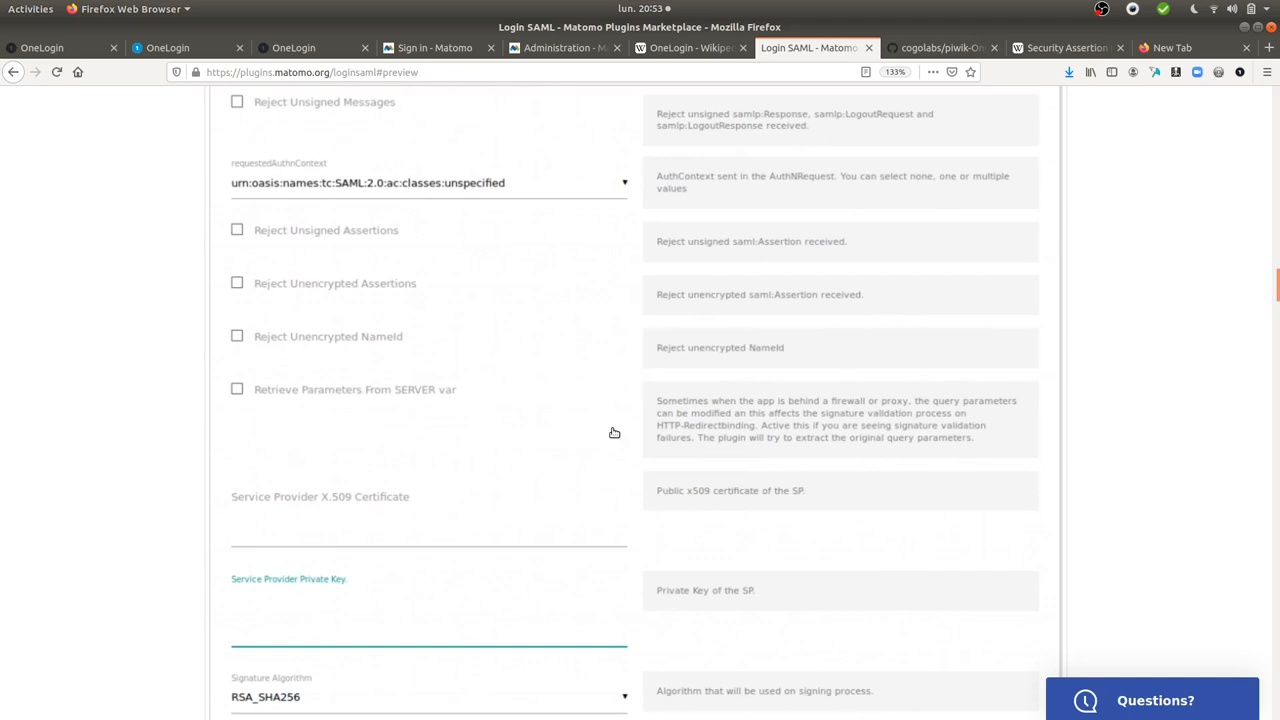
scroll("down", 3)
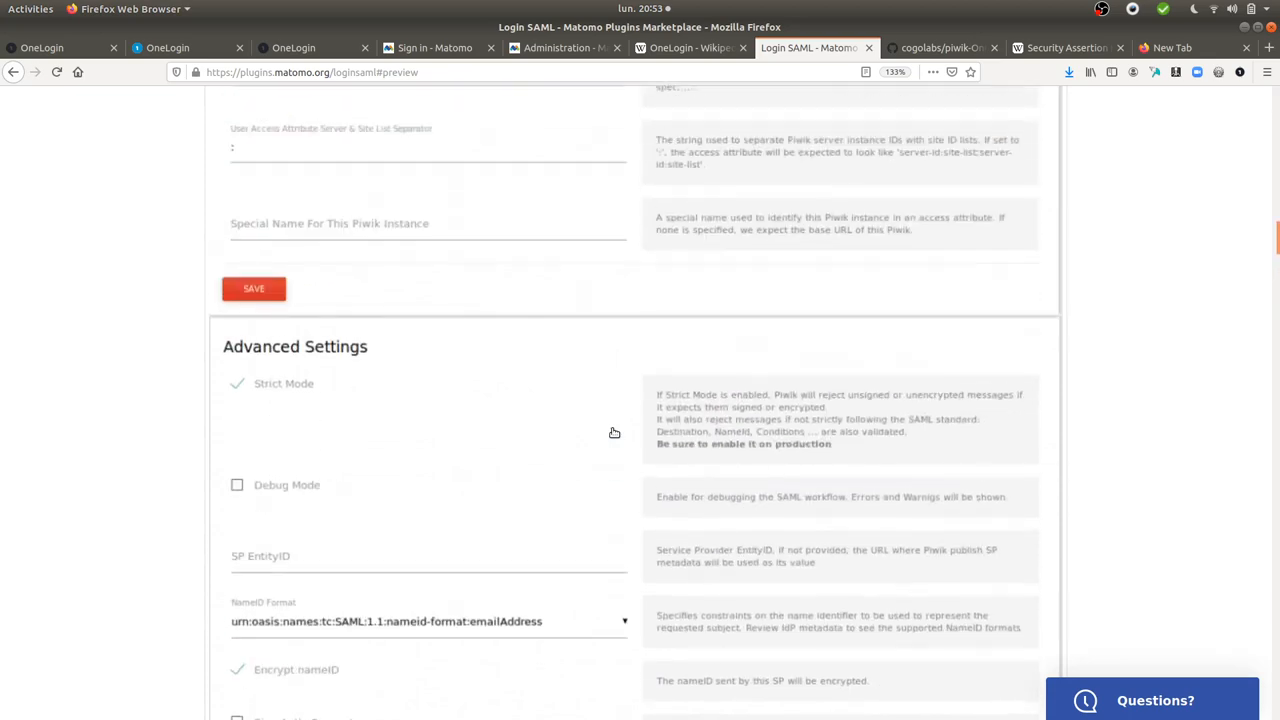
scroll("down", 3)
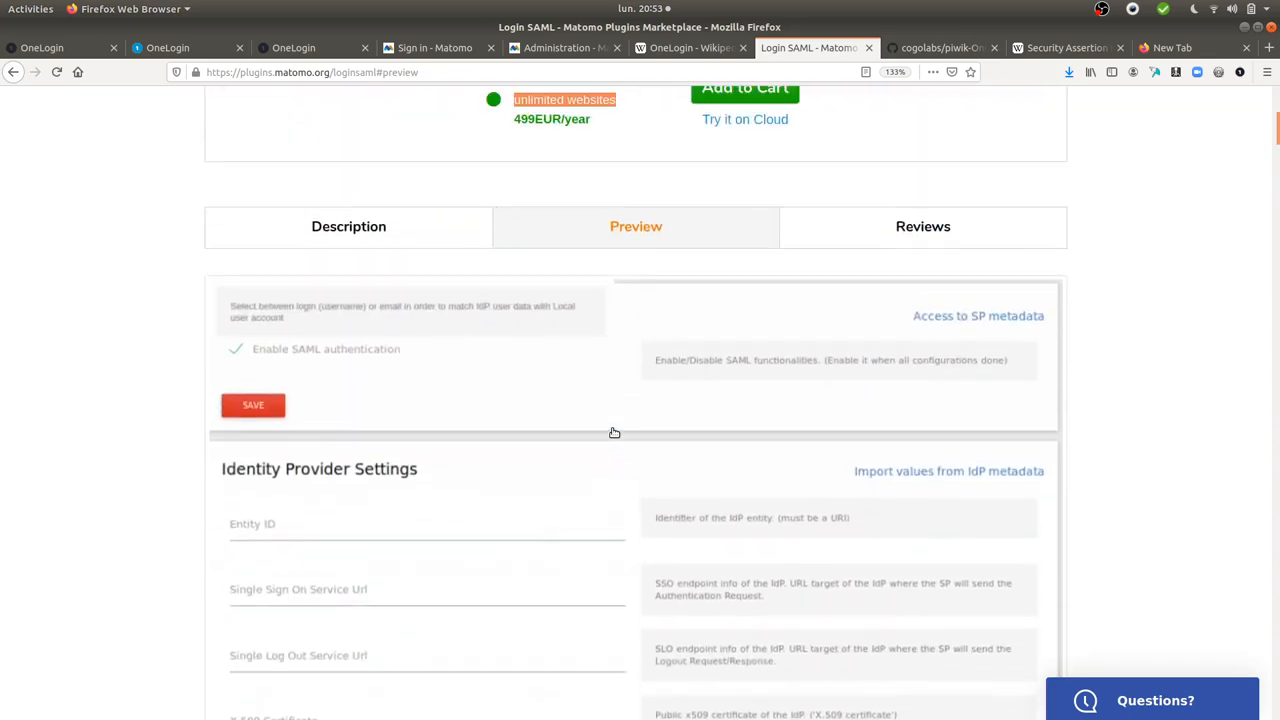
scroll("up", 3)
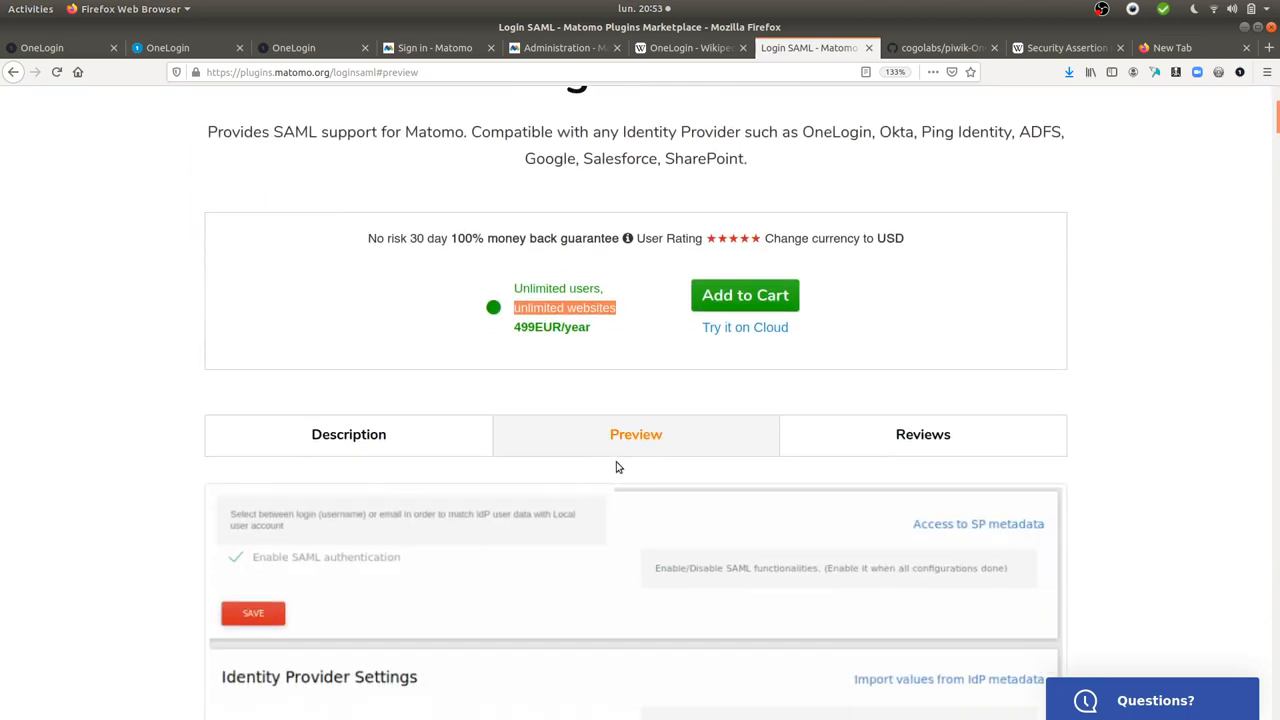
mouse_move(508, 148)
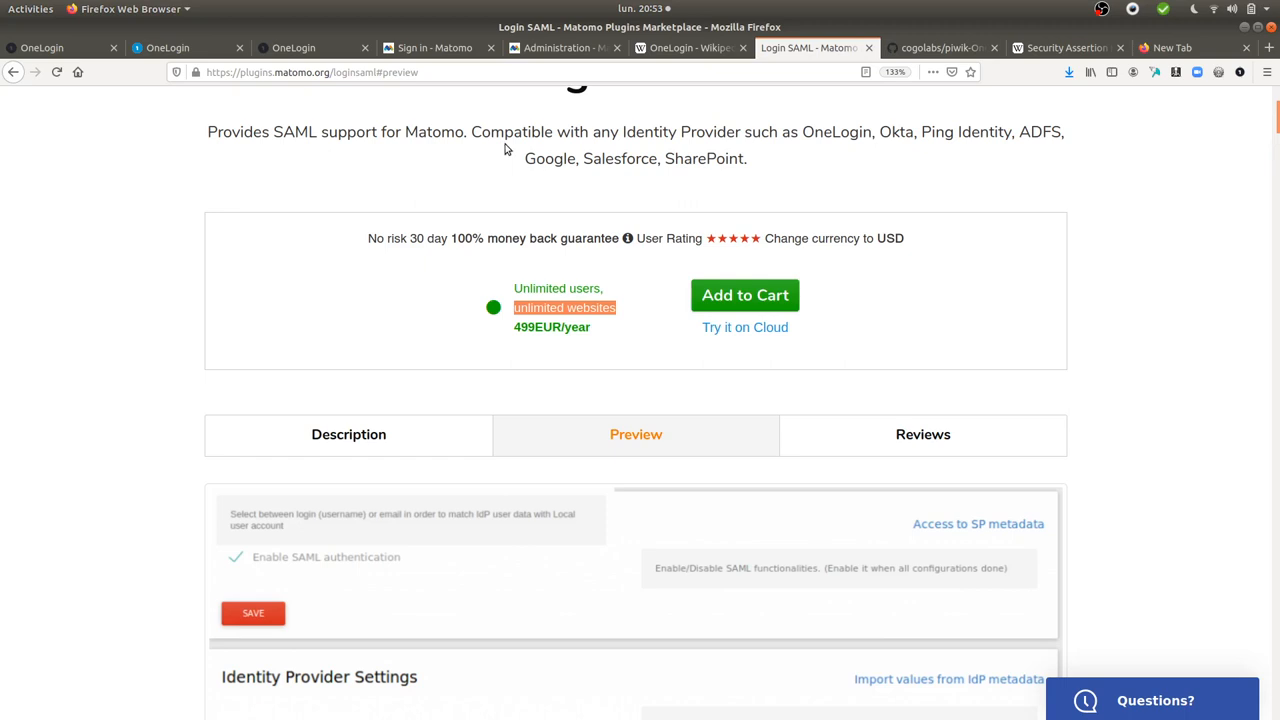
scroll("up", 3)
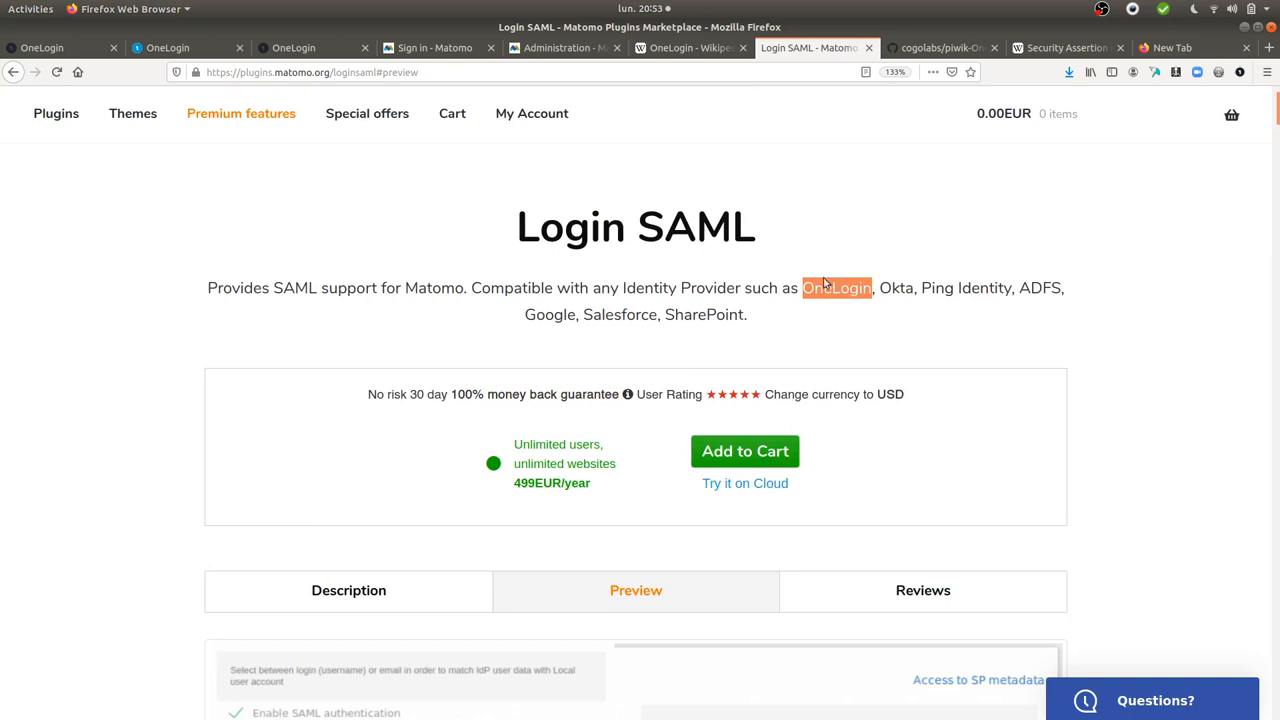
mouse_move(706, 288)
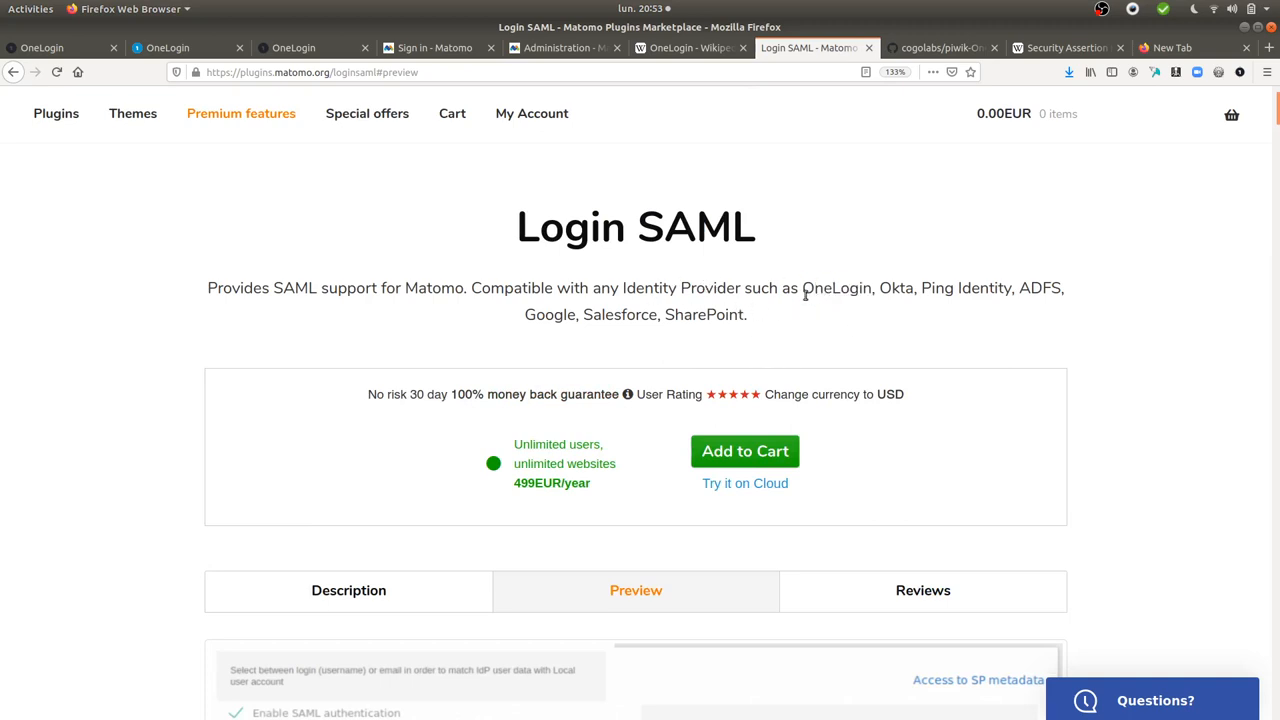
left_click_drag(880, 288, 930, 288)
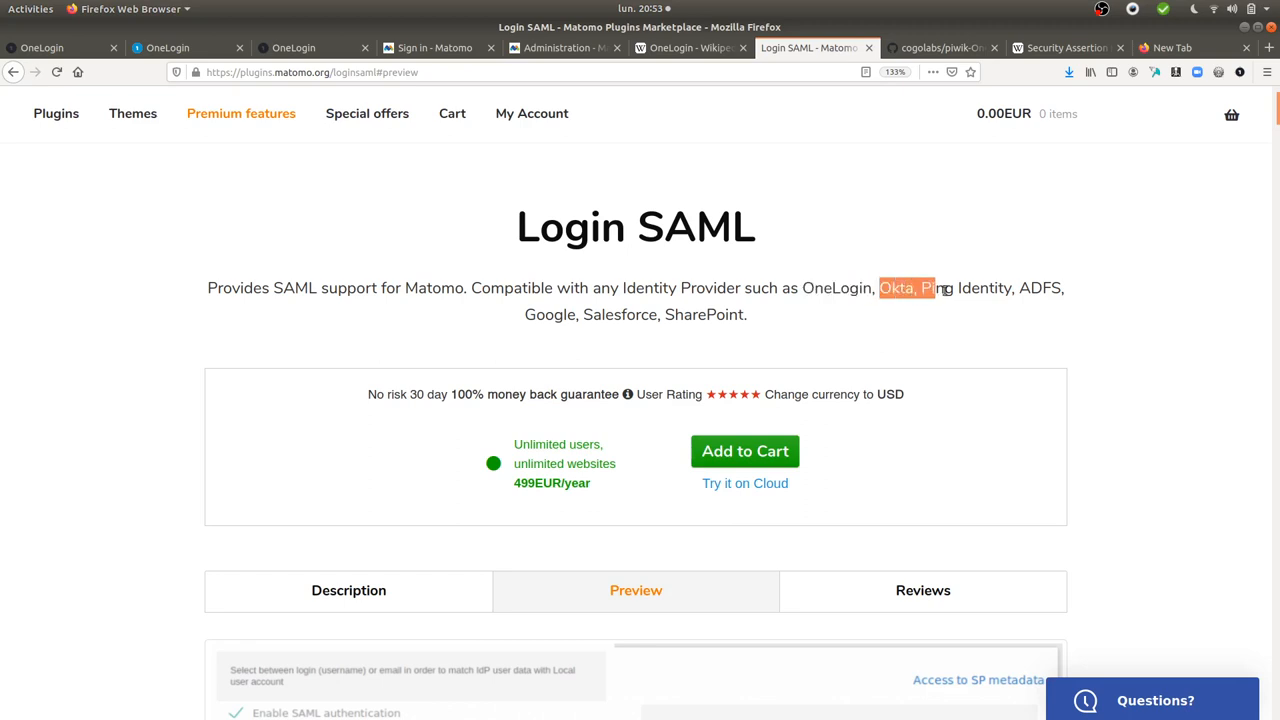
mouse_move(696, 314)
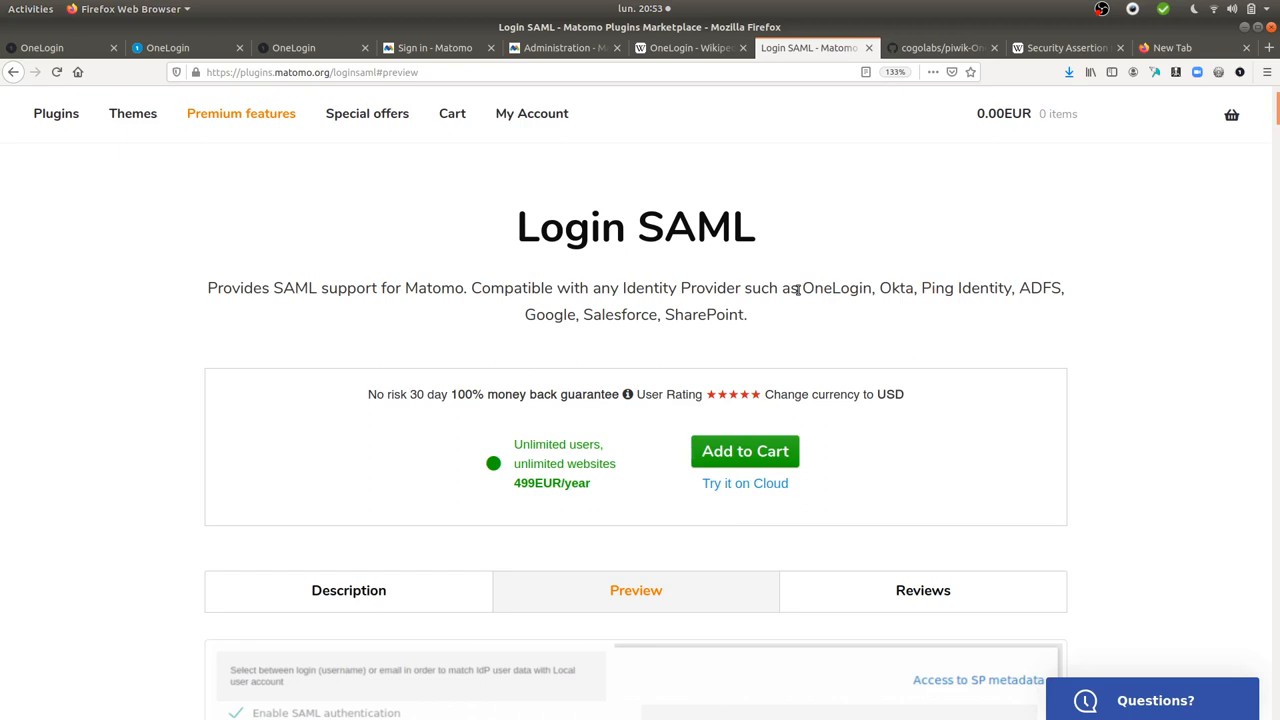
- Search the OneLogin app catalog for WordPress and bring up its Add WordPress form
double_click(836, 288)
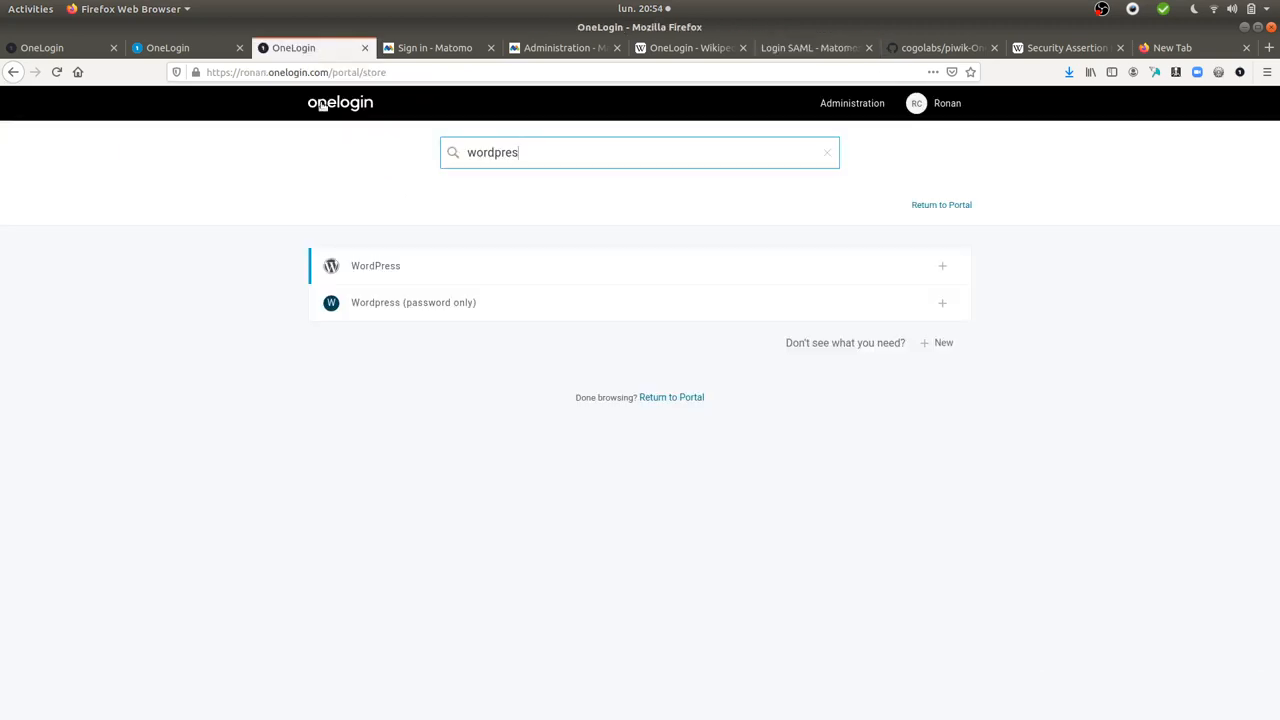
mouse_move(336, 144)
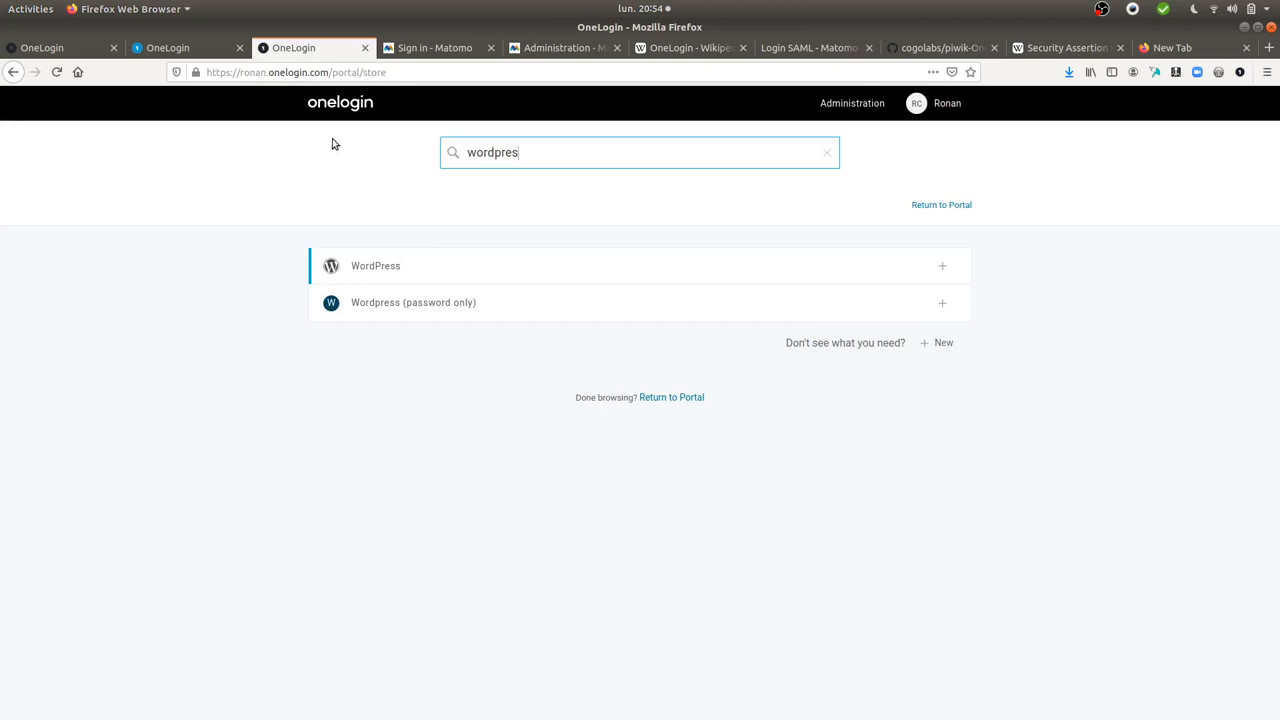
mouse_move(408, 190)
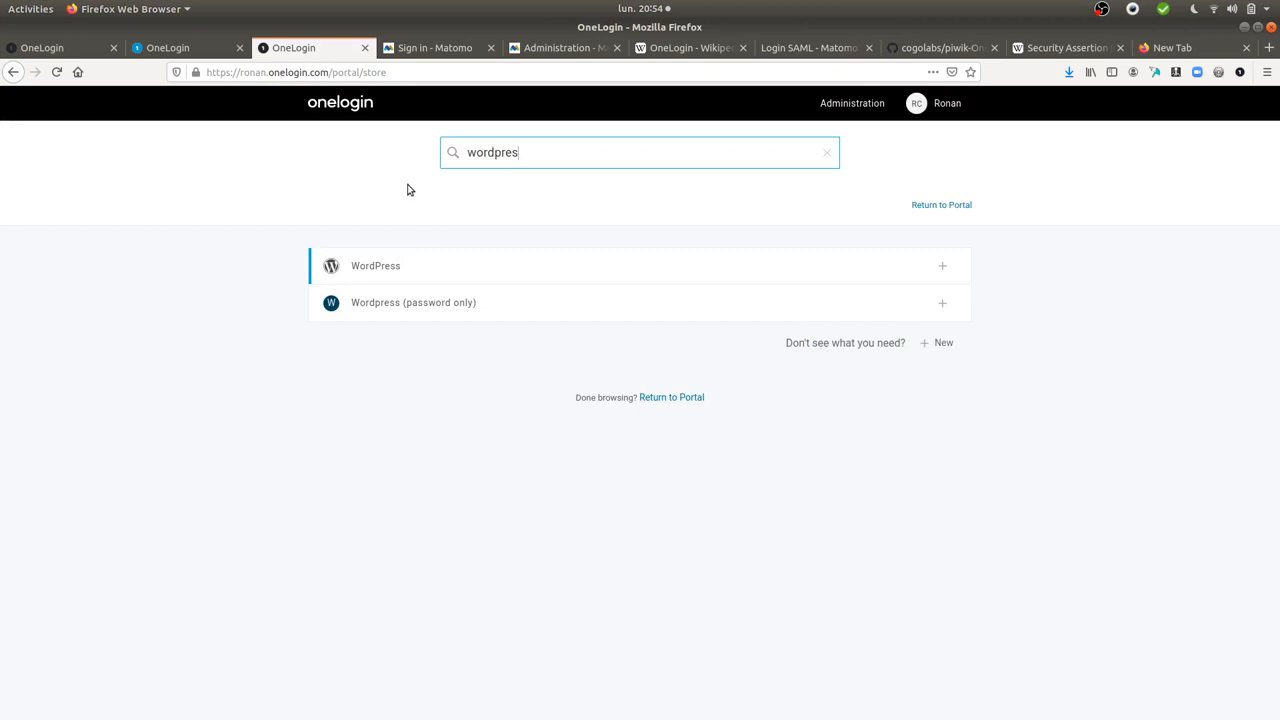
mouse_move(550, 152)
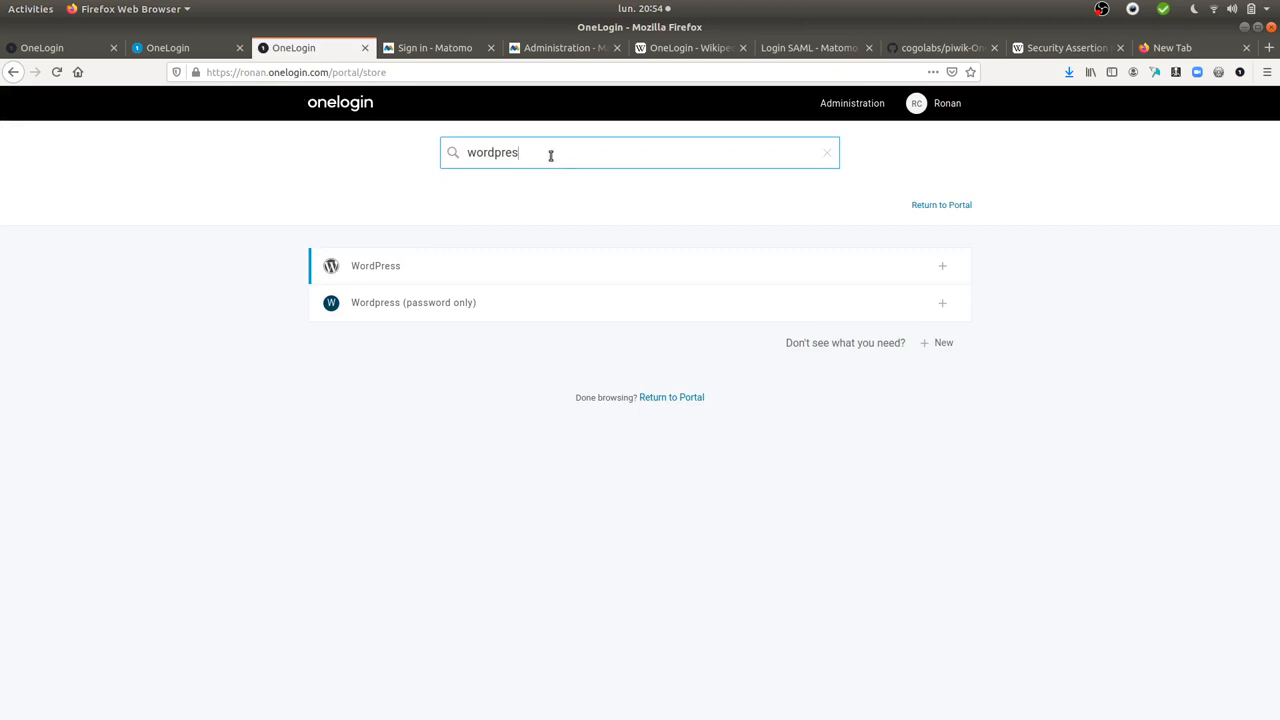
type("s")
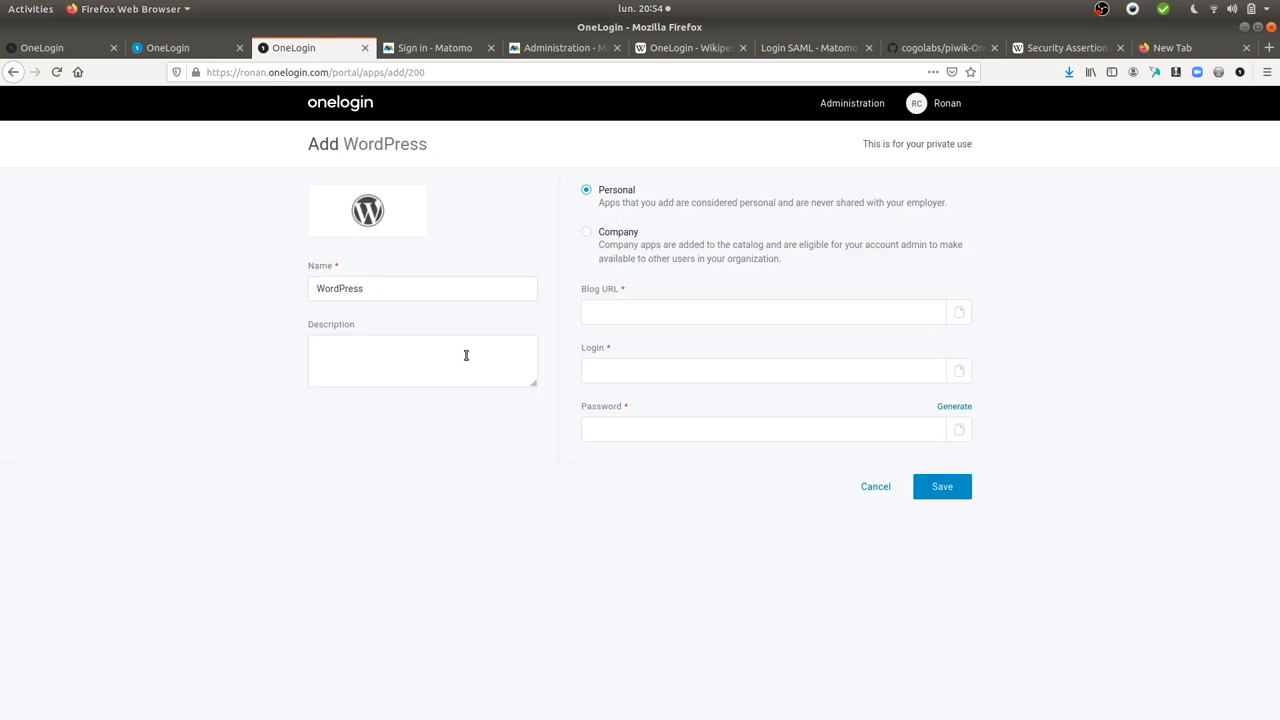
mouse_move(712, 288)
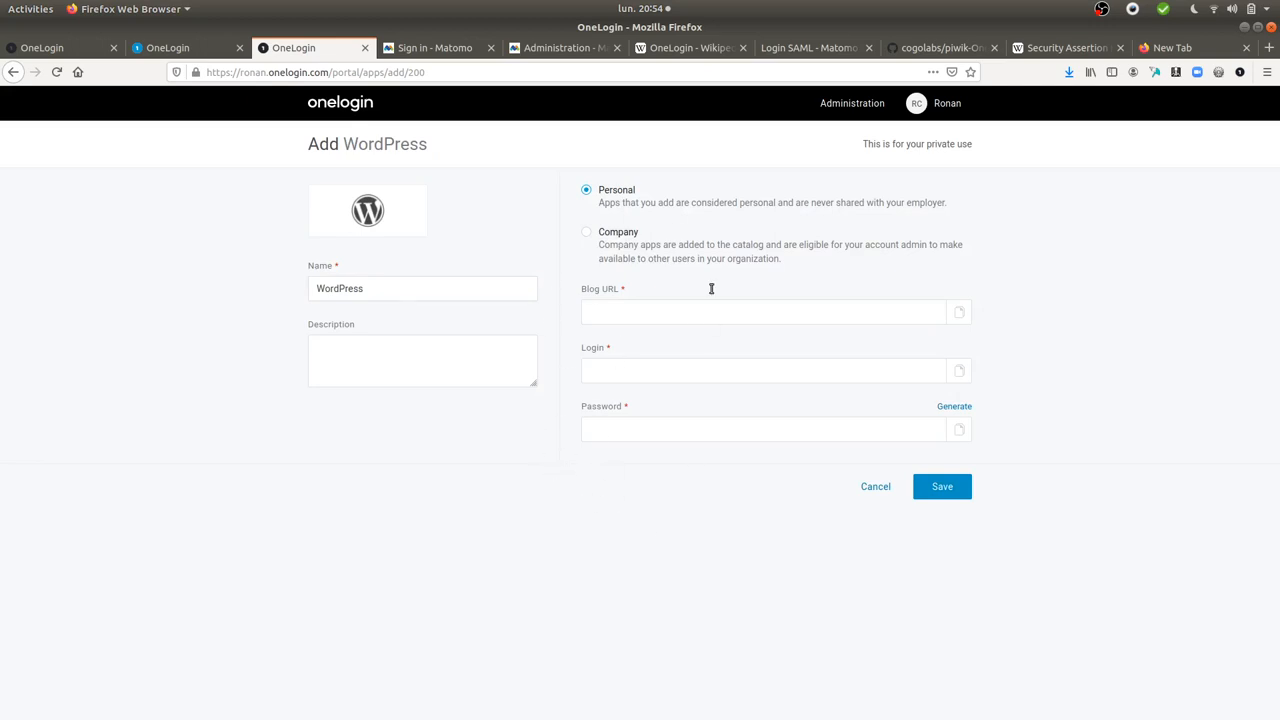
mouse_move(384, 262)
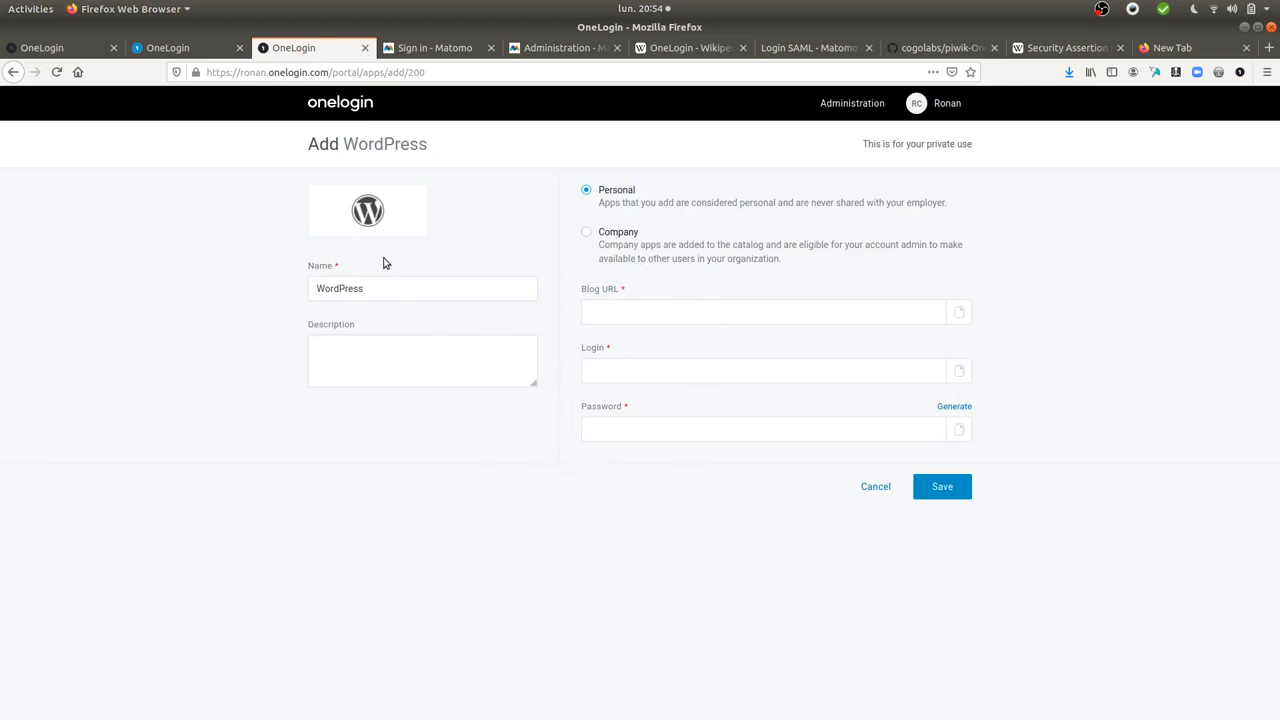
- Cancel adding WordPress and search the catalog for 'piwik', listing three Piwik connectors
left_click(876, 486)
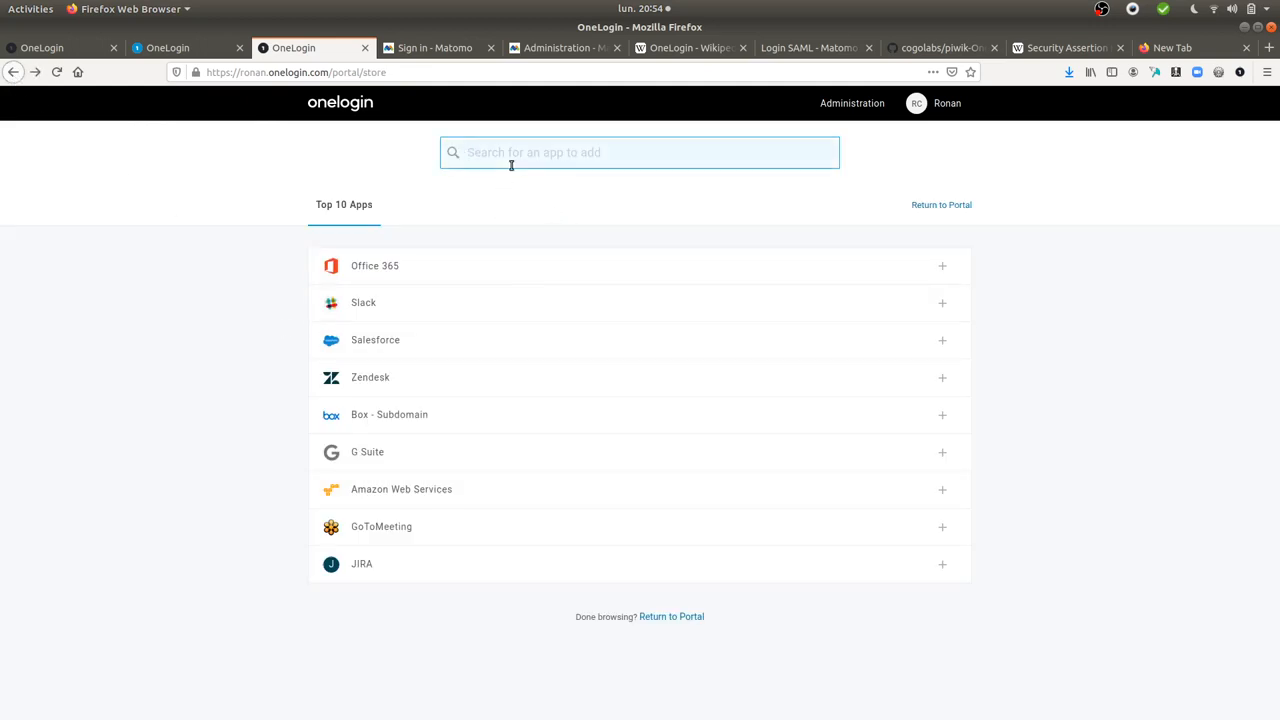
type("p")
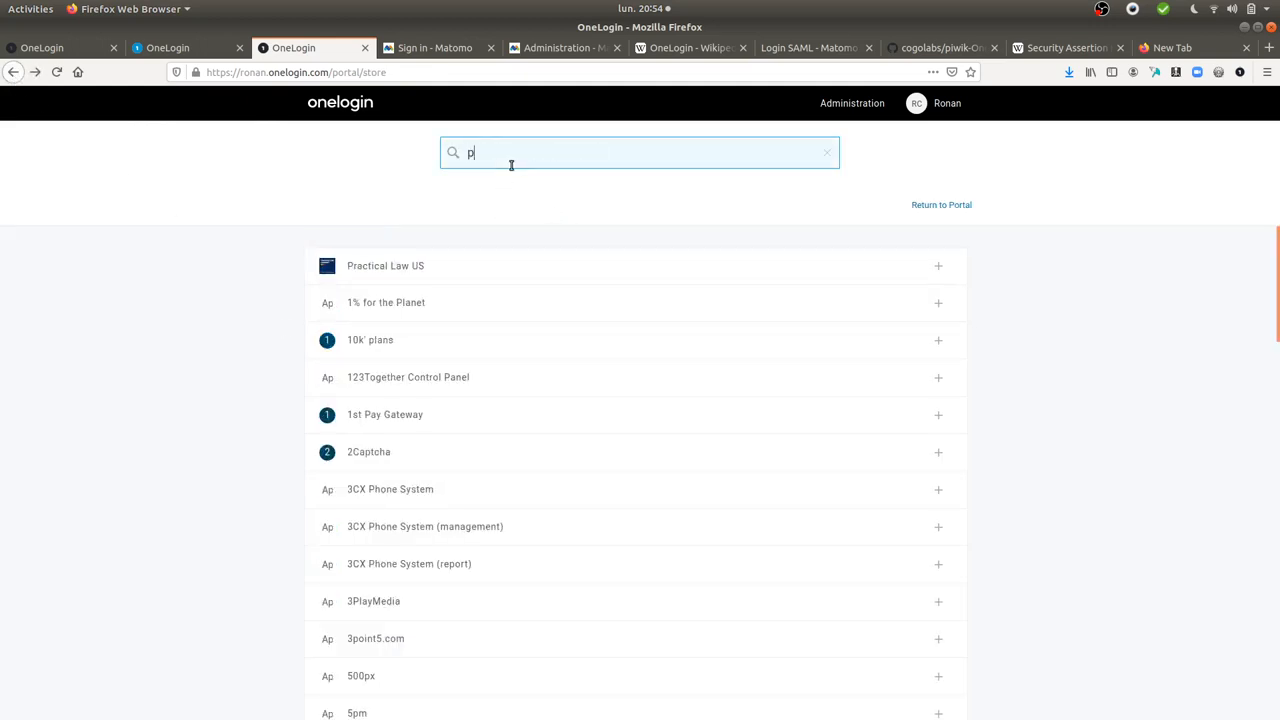
type("iwik")
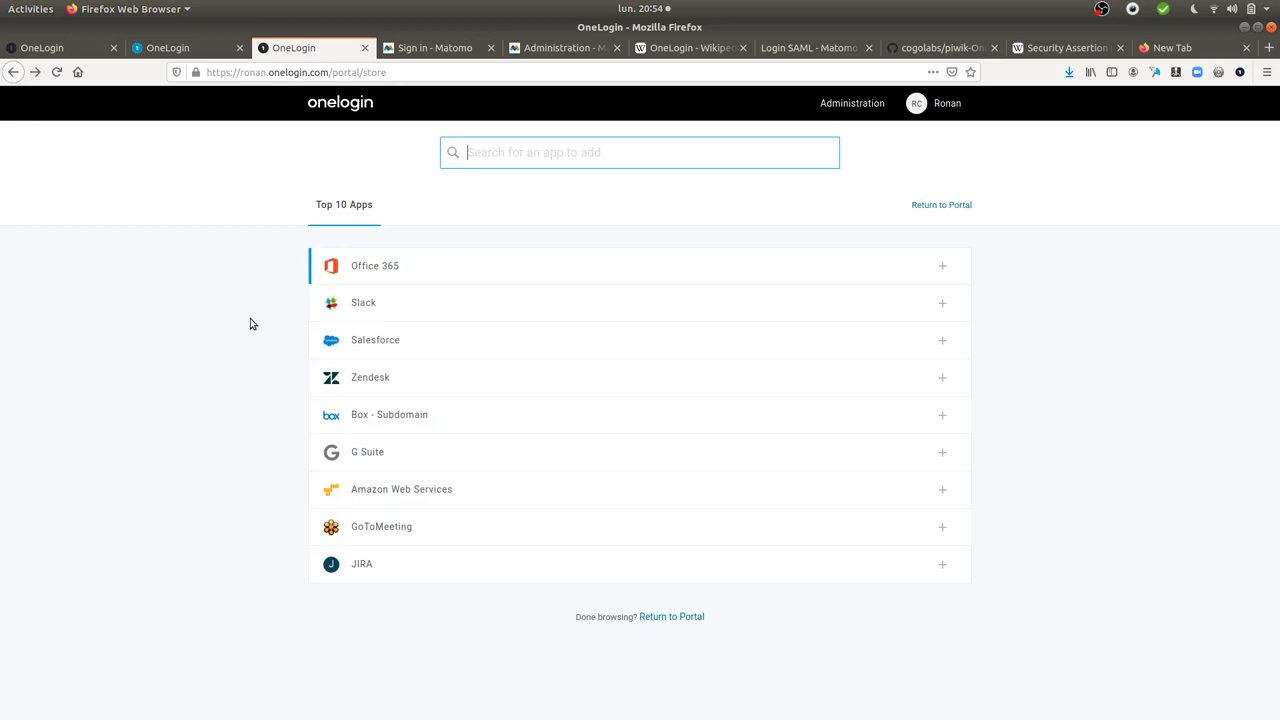
type("piwik")
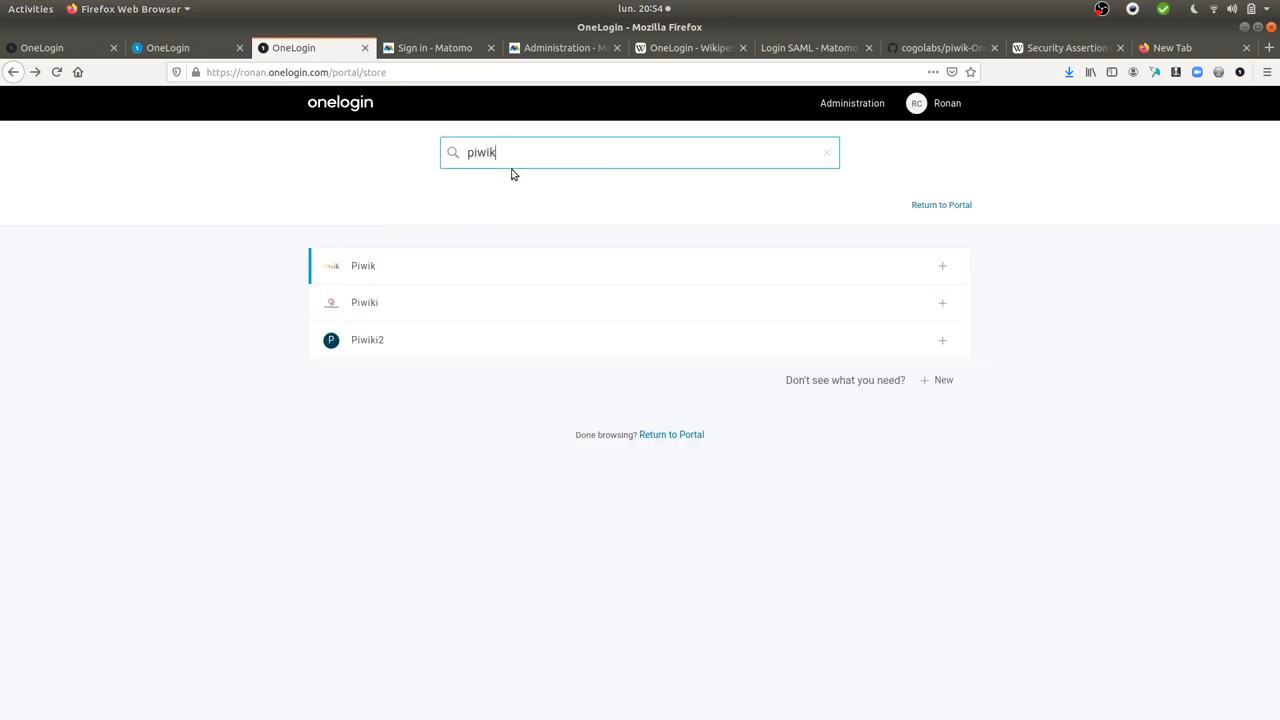
mouse_move(516, 202)
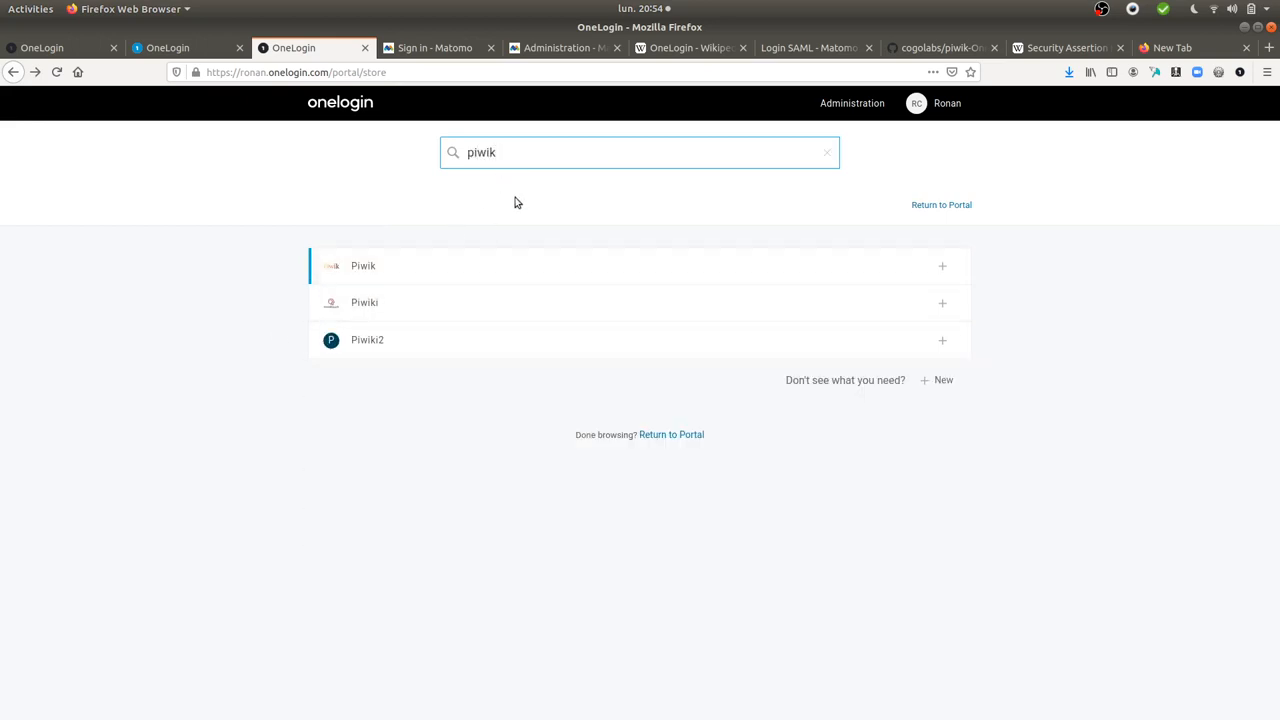
mouse_move(924, 210)
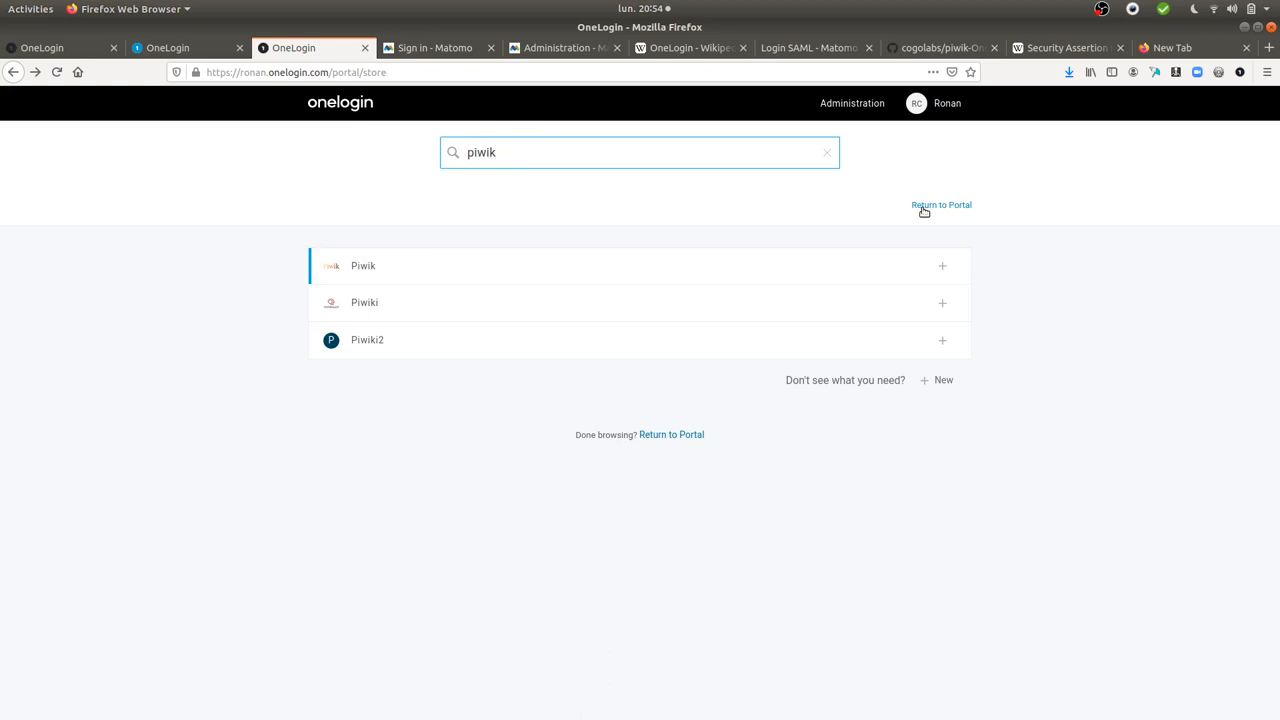
mouse_move(440, 176)
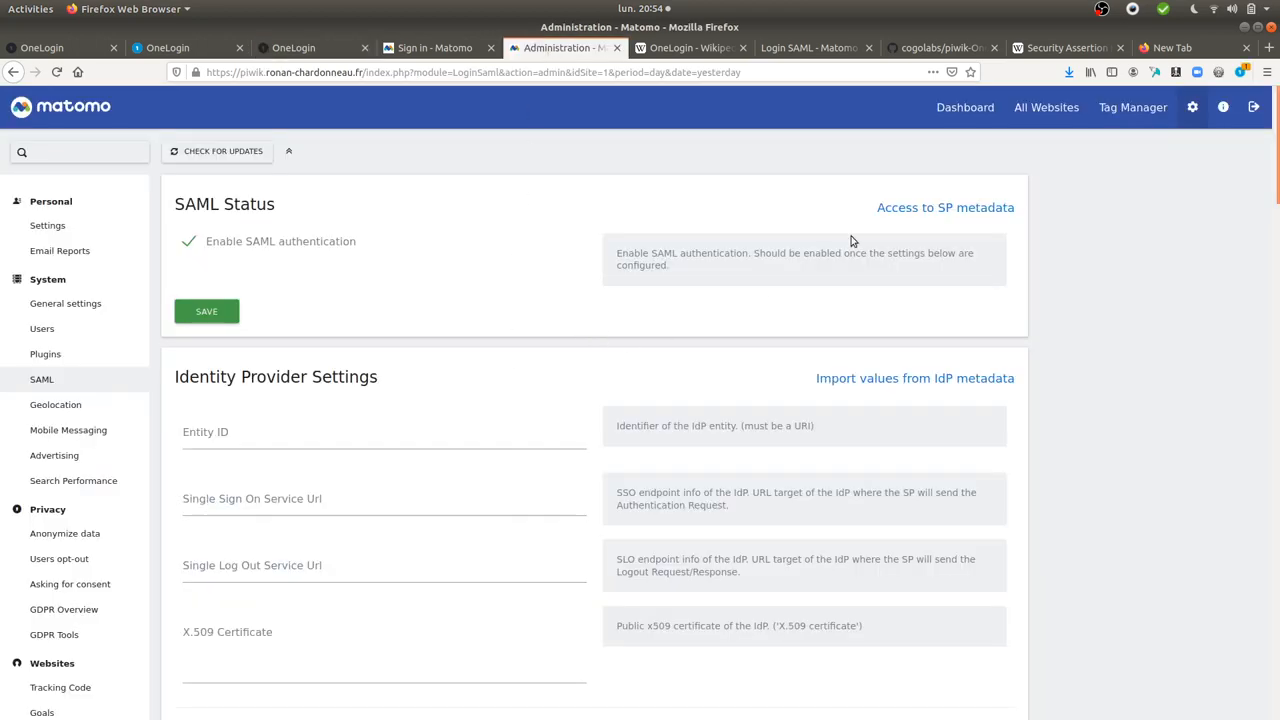
mouse_move(926, 212)
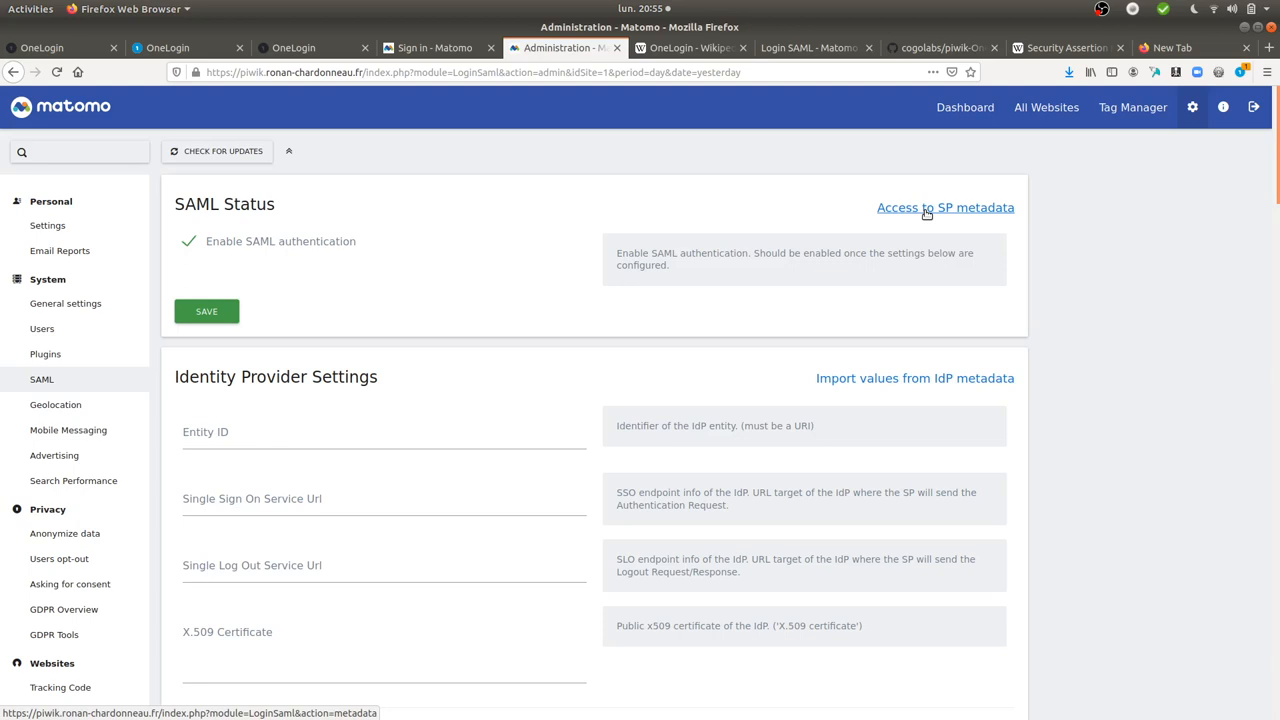
mouse_move(736, 390)
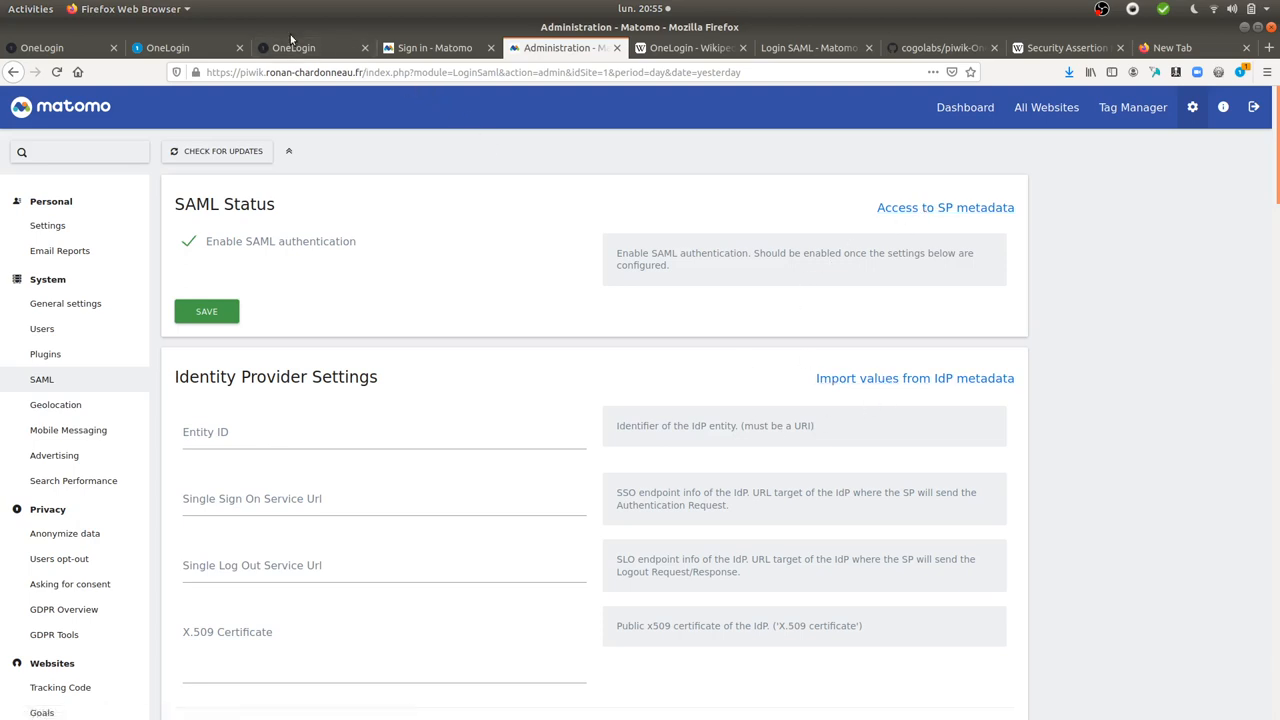
- Leave Matomo's empty SAML settings and return to the OneLogin Administration area
left_click(304, 48)
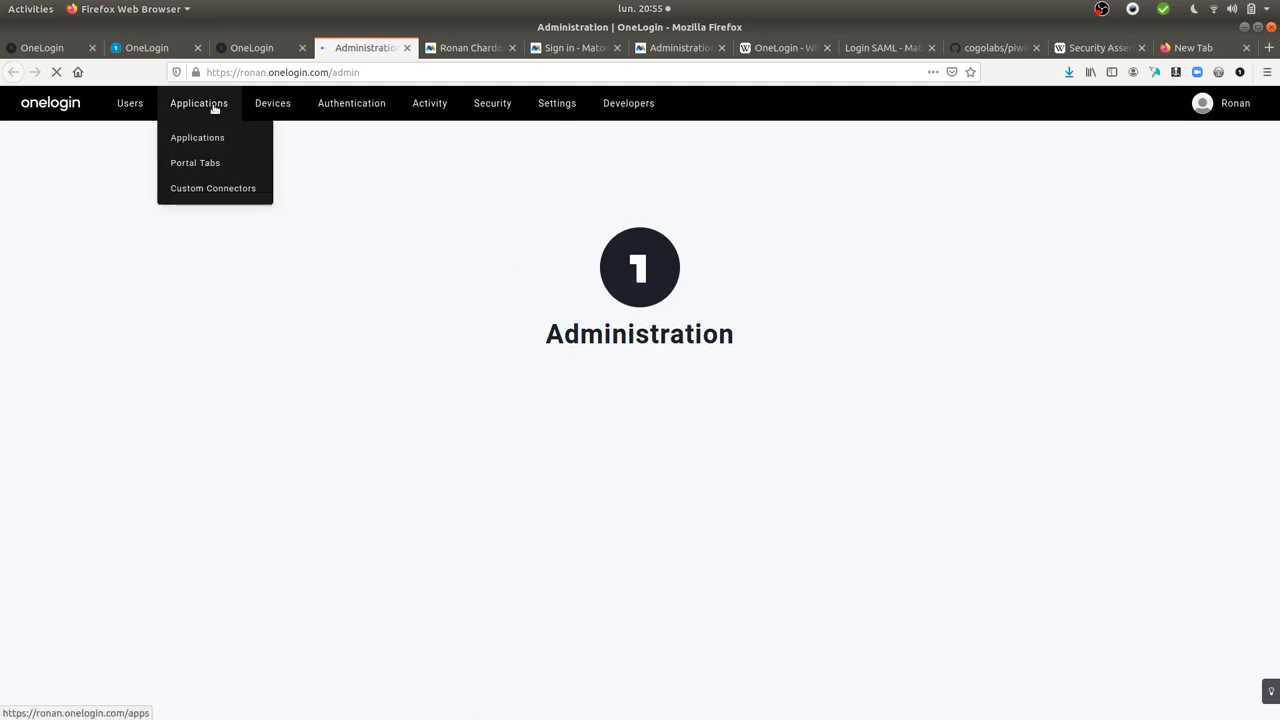
- List OneLogin applications and reach the Piwik app's Info page with its SAML Metadata action
left_click(196, 136)
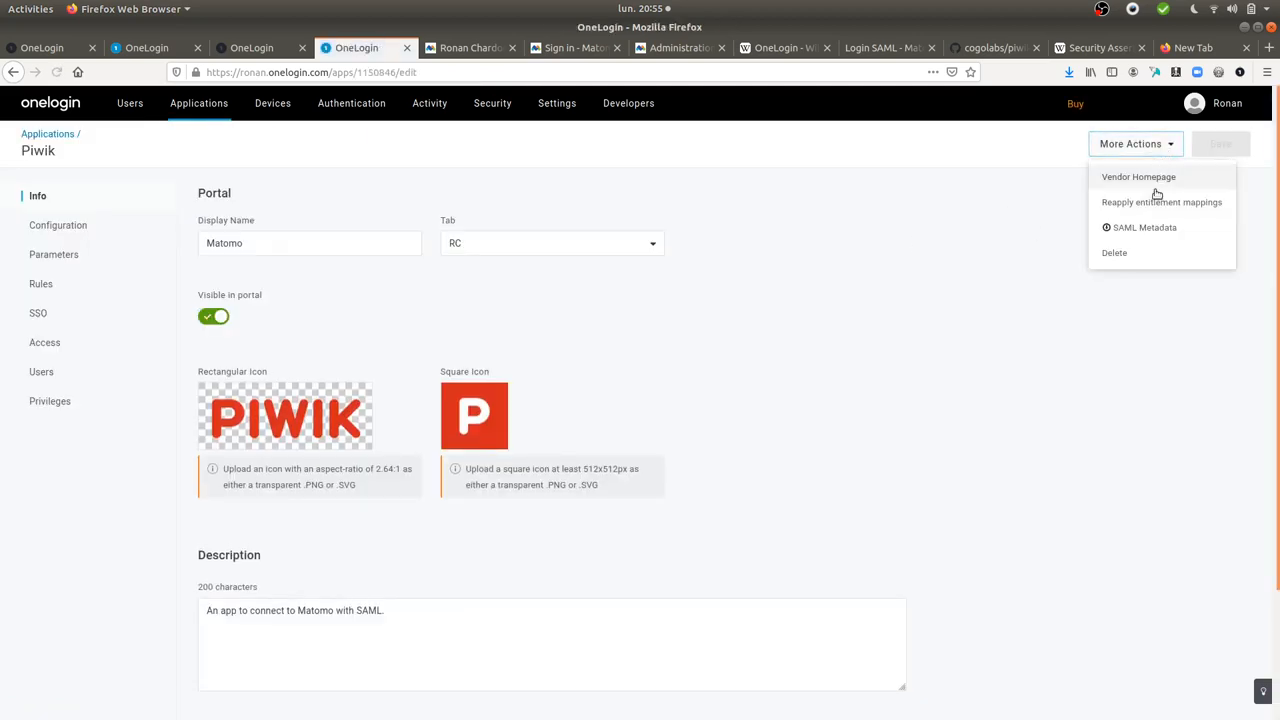
mouse_move(1172, 188)
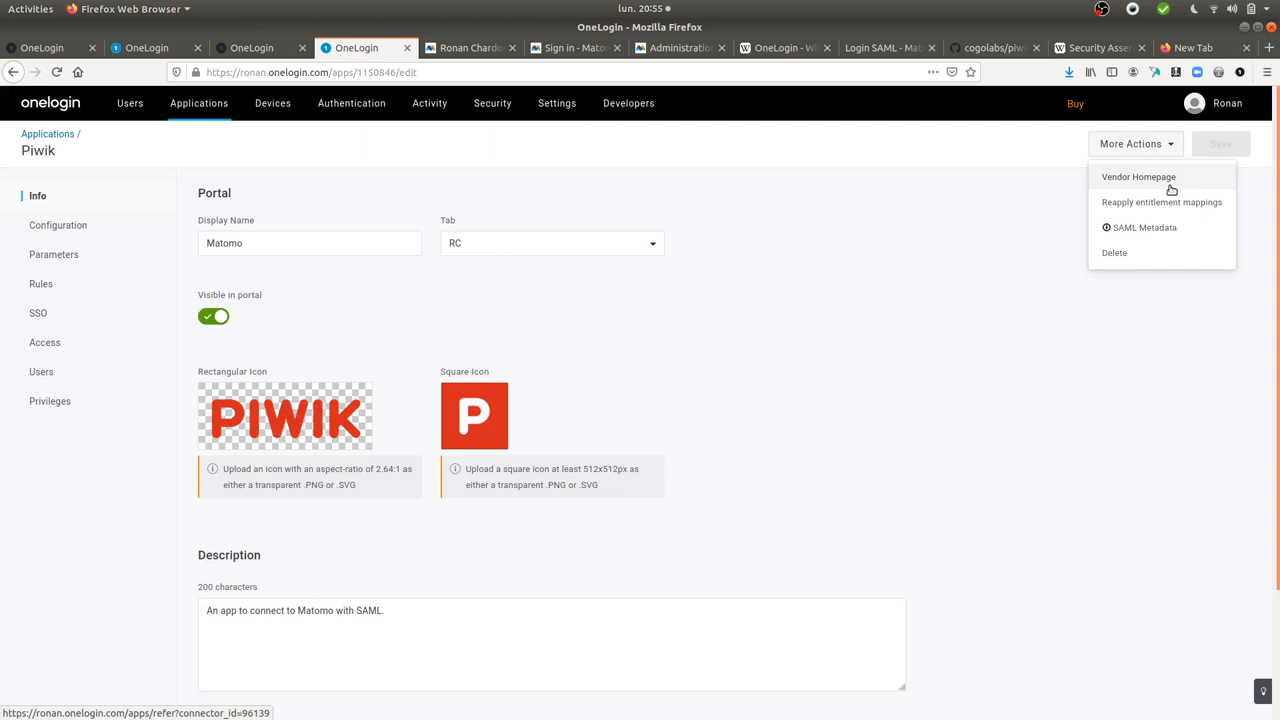
mouse_move(1158, 228)
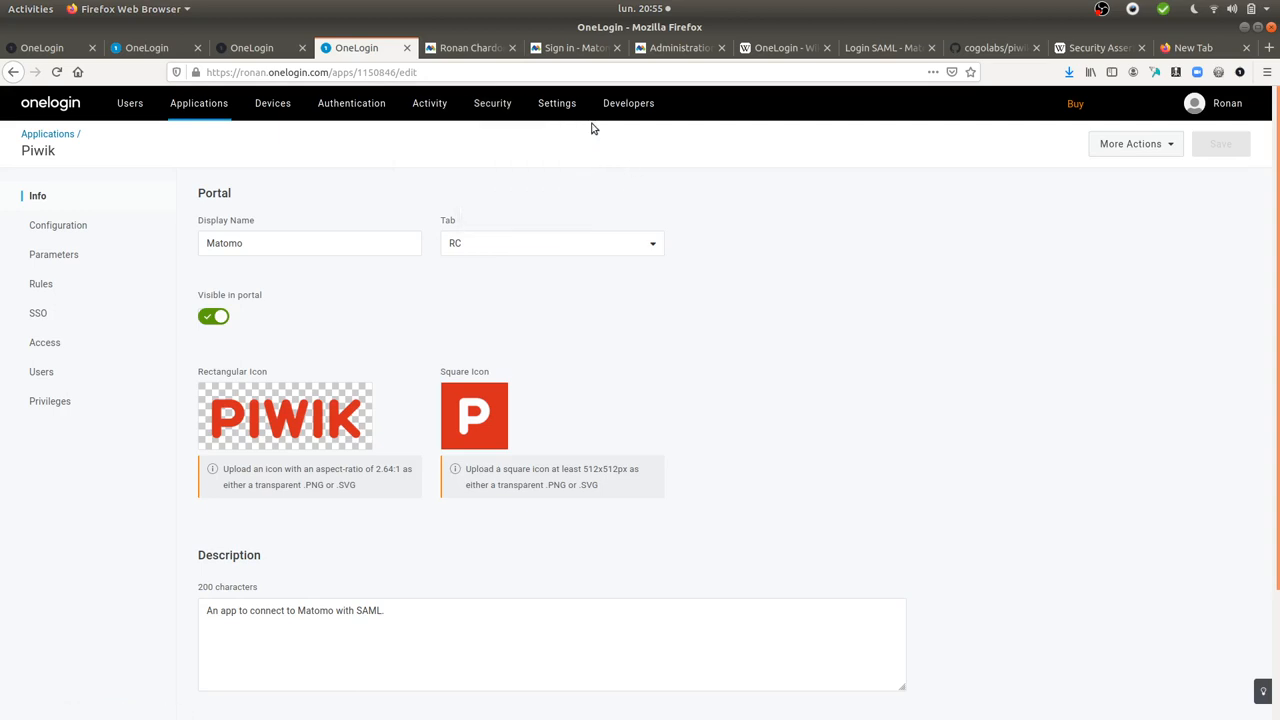
- Review the still-empty Identity Provider Settings on Matomo's SAML settings page
left_click(680, 48)
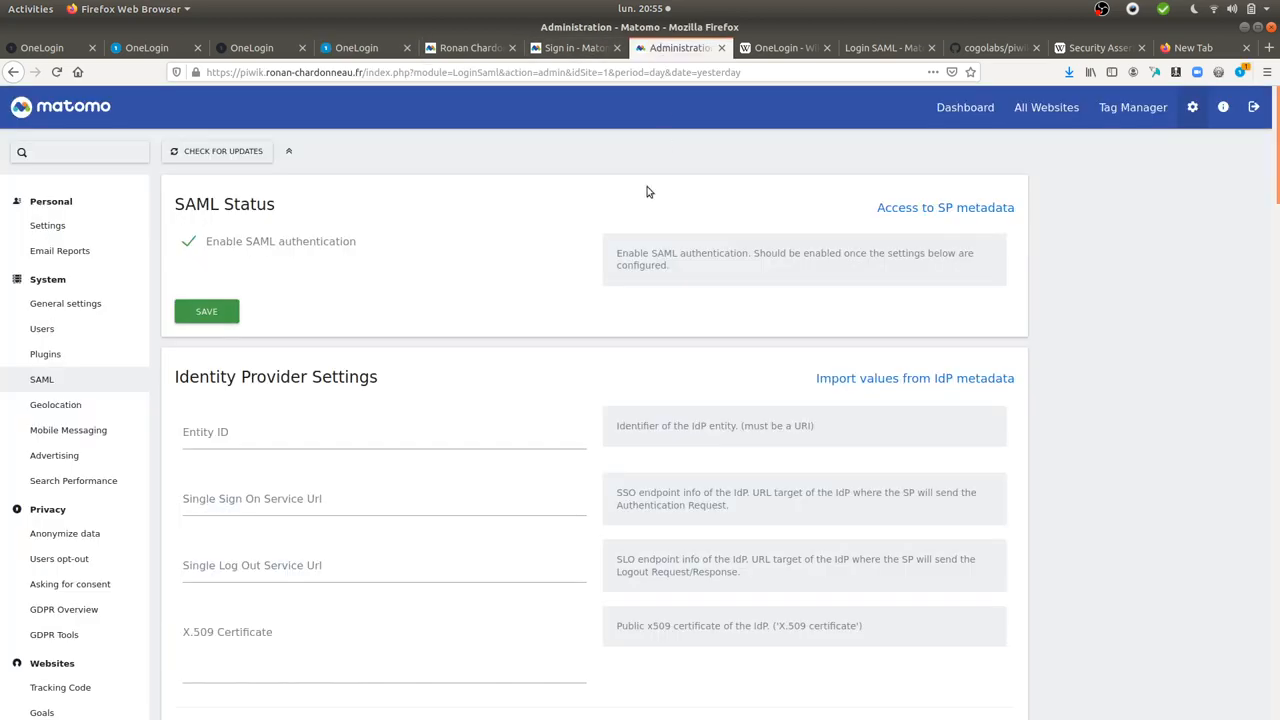
scroll("down", 3)
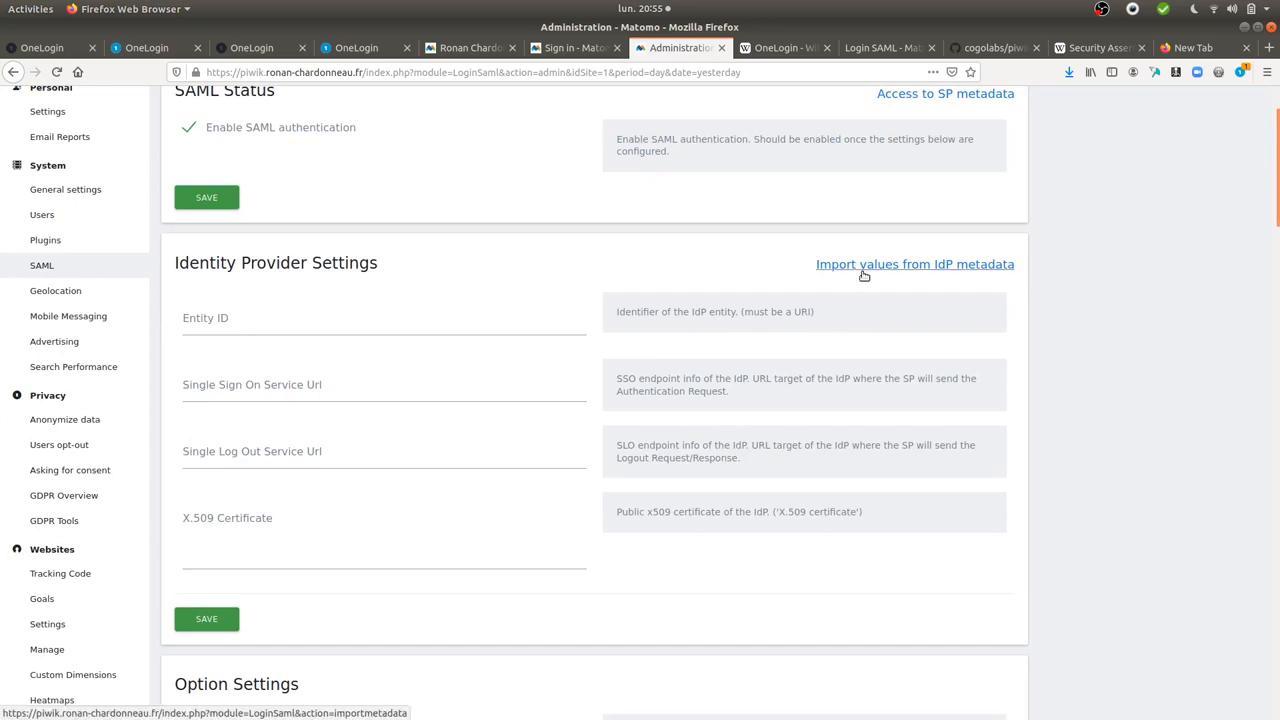
mouse_move(862, 282)
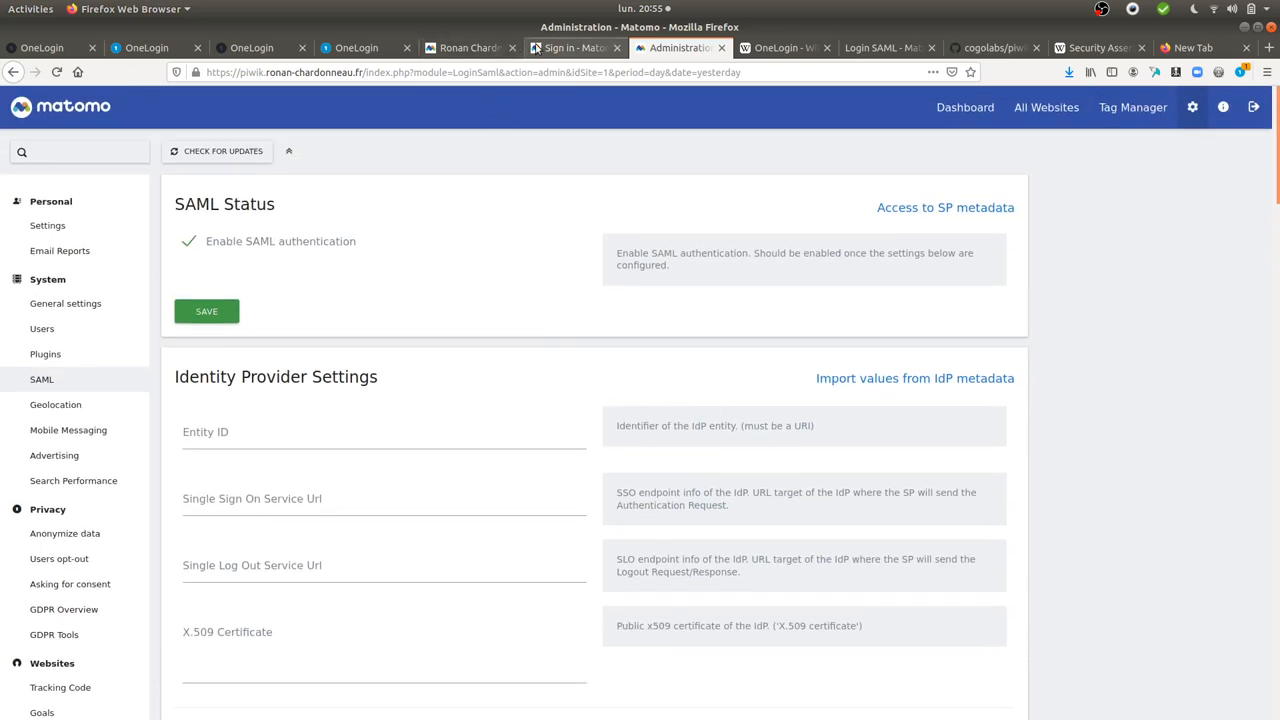
- Use SAML LOGIN on Matomo's sign-in page to land on the dashboard as the signed-in user
left_click(584, 48)
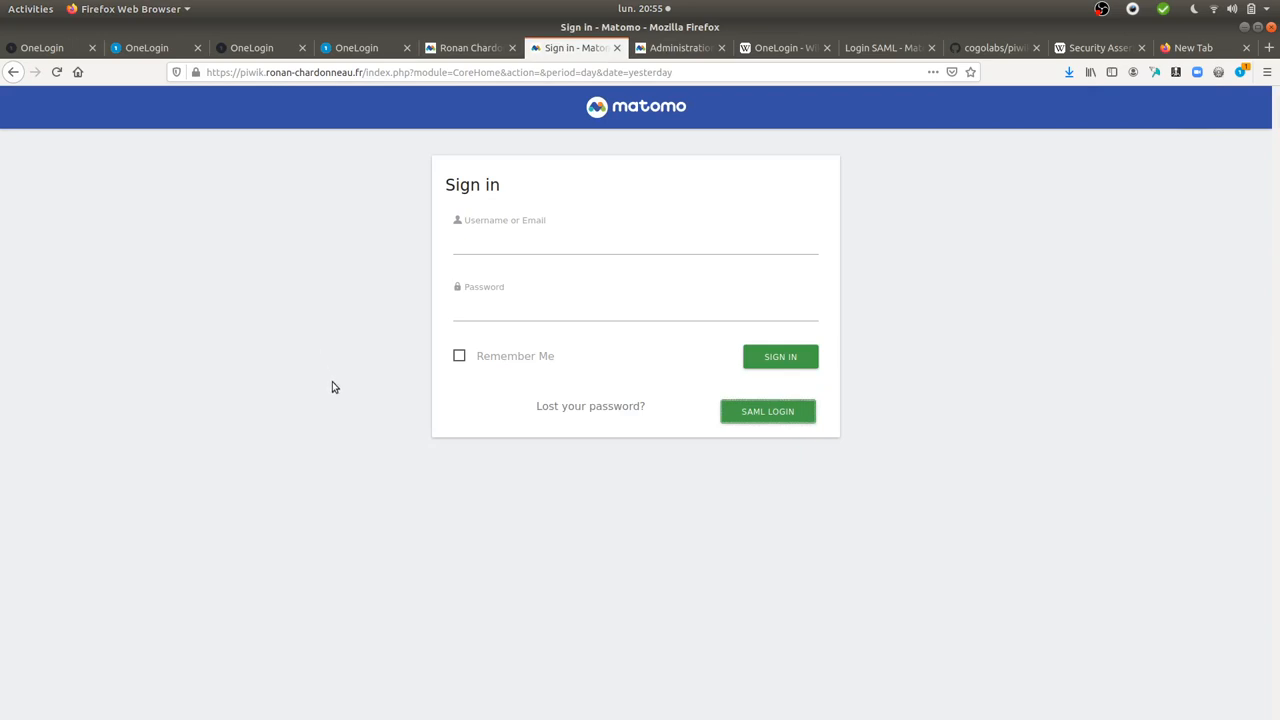
mouse_move(580, 240)
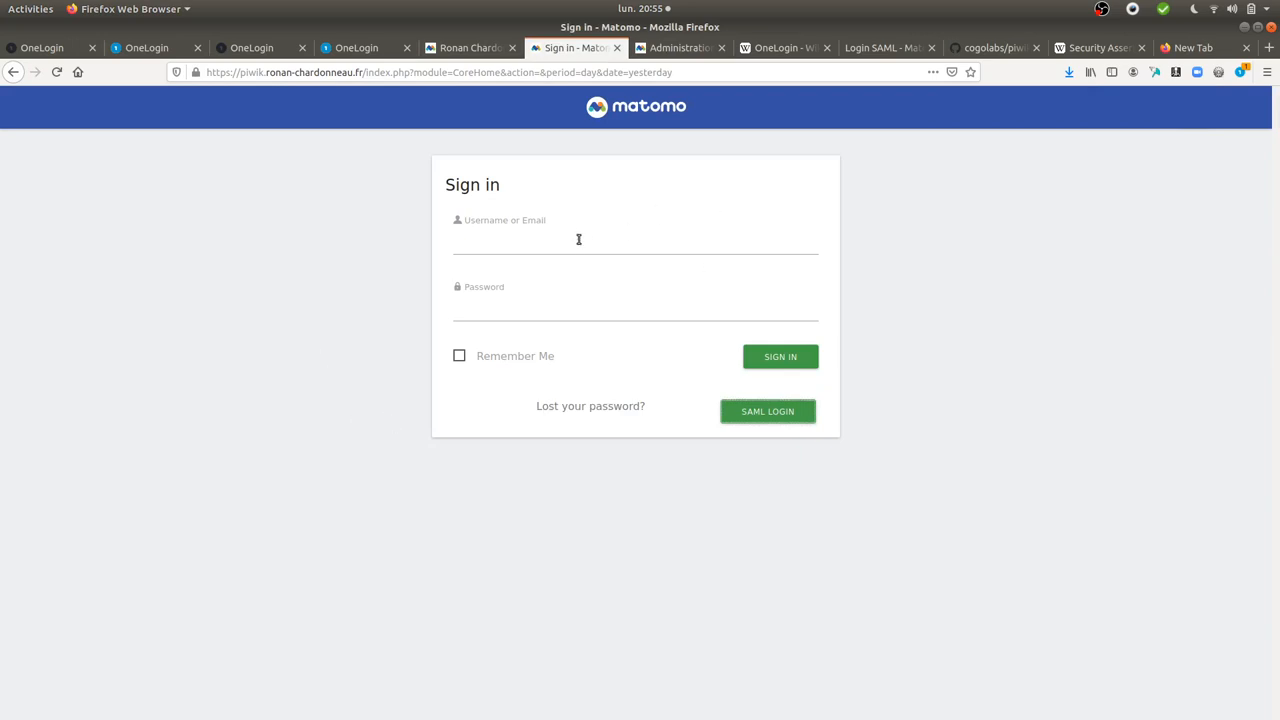
mouse_move(820, 450)
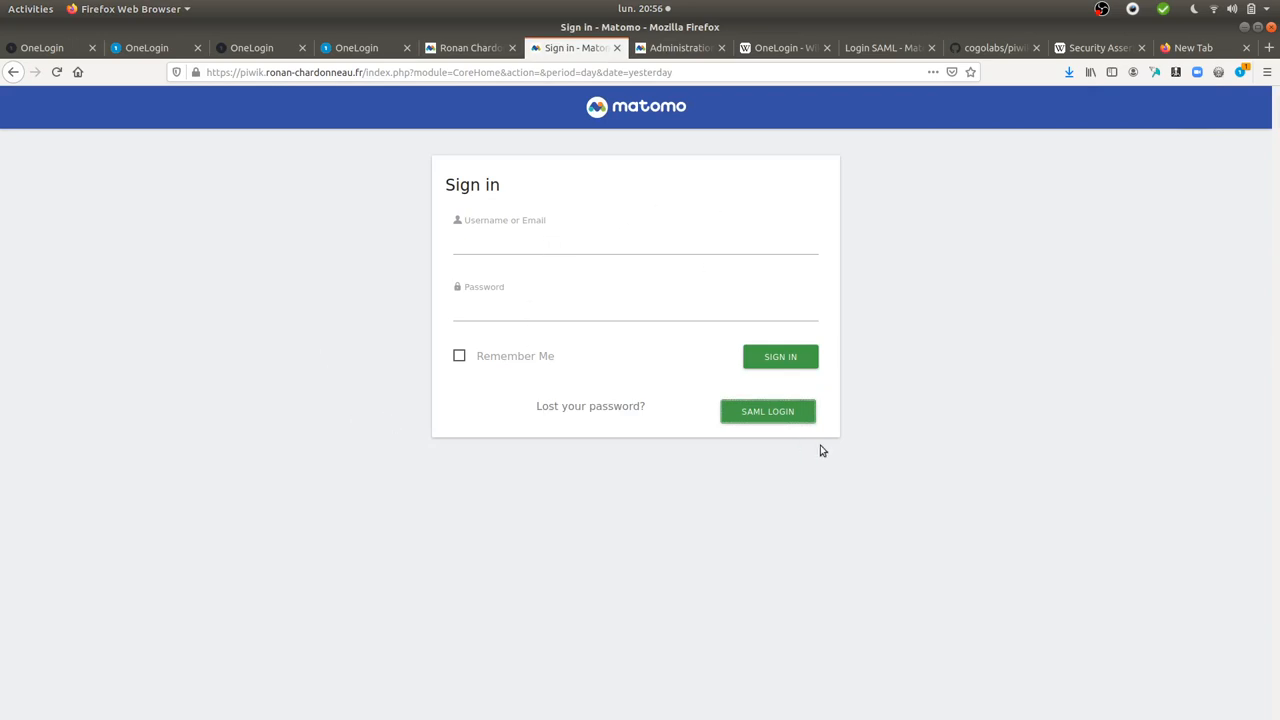
mouse_move(768, 420)
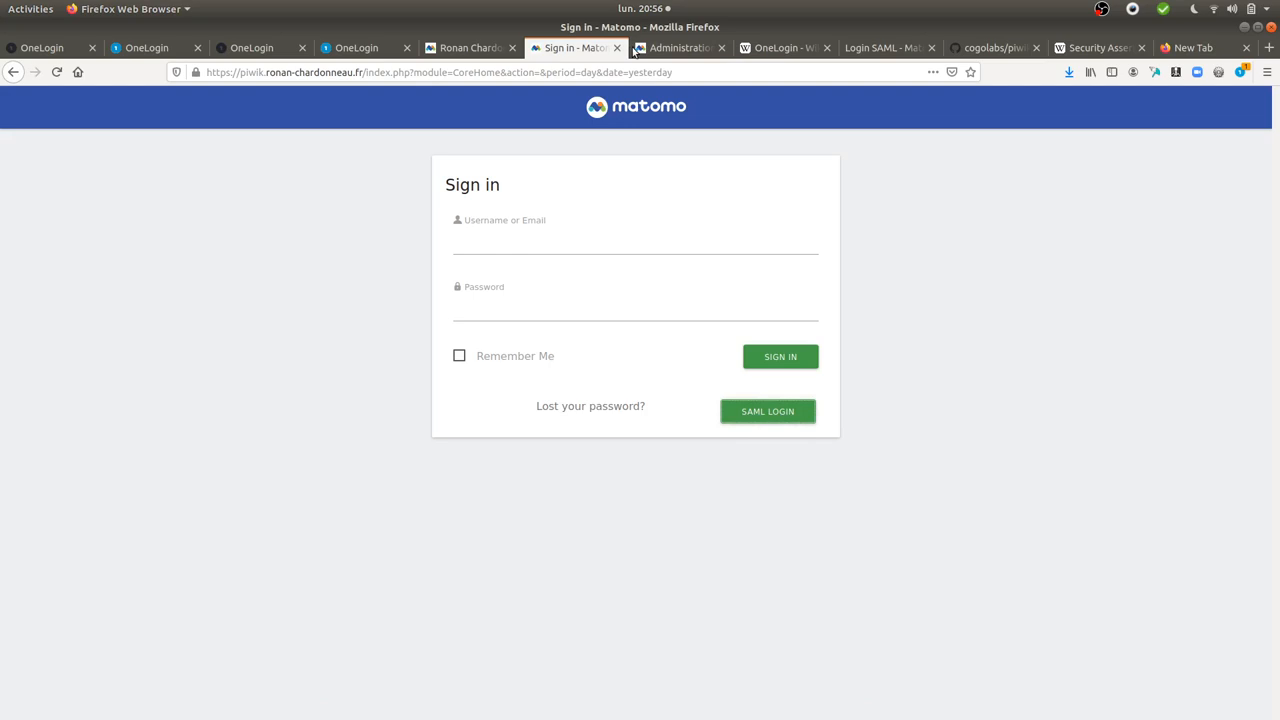
left_click(684, 48)
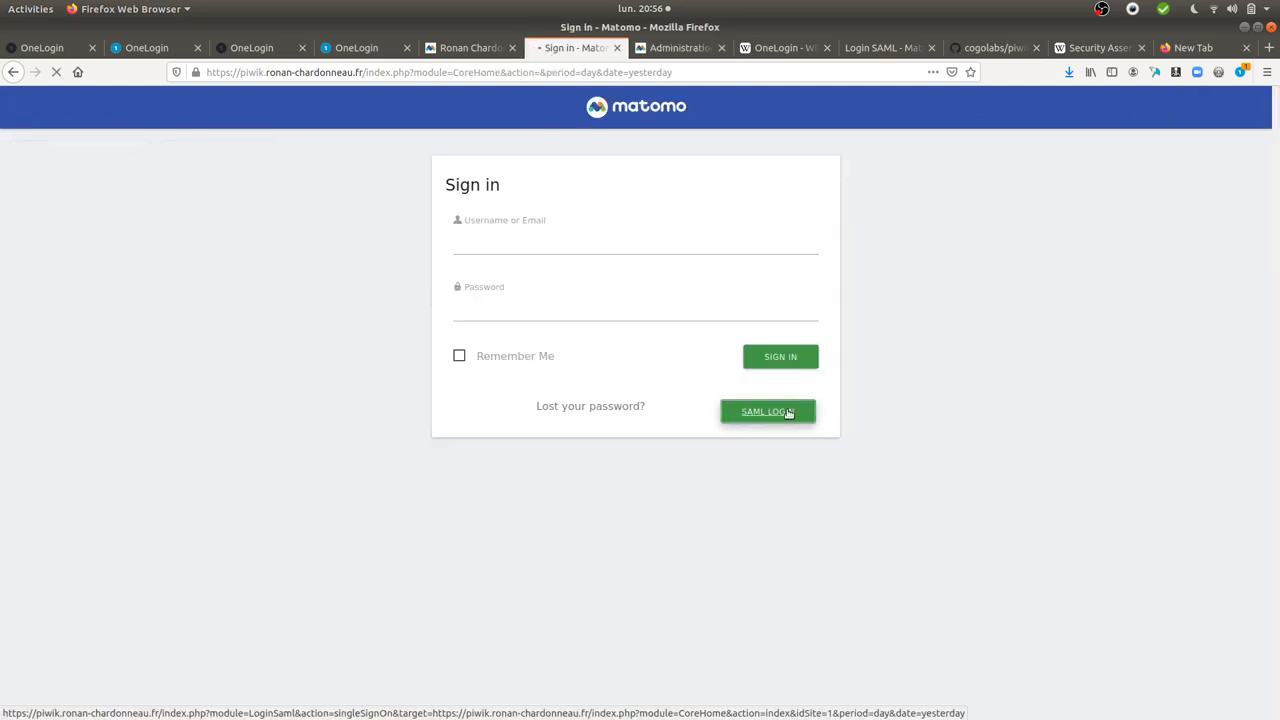
left_click(768, 412)
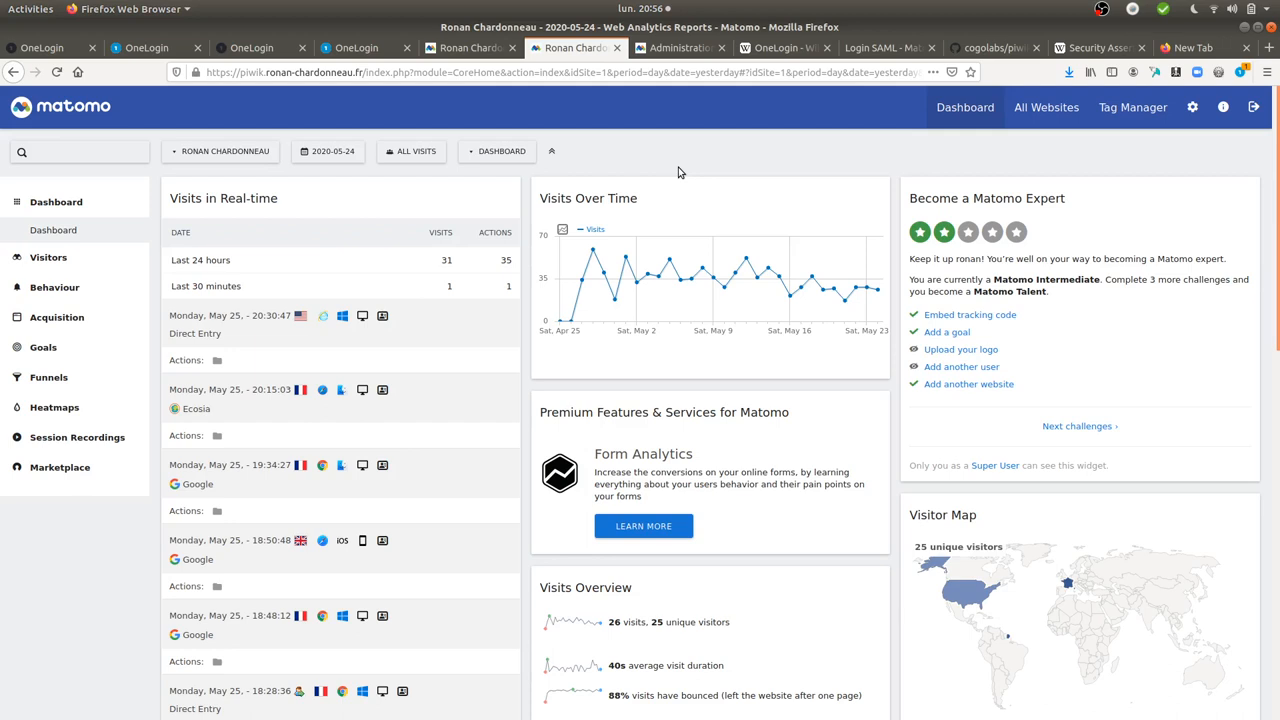
mouse_move(688, 176)
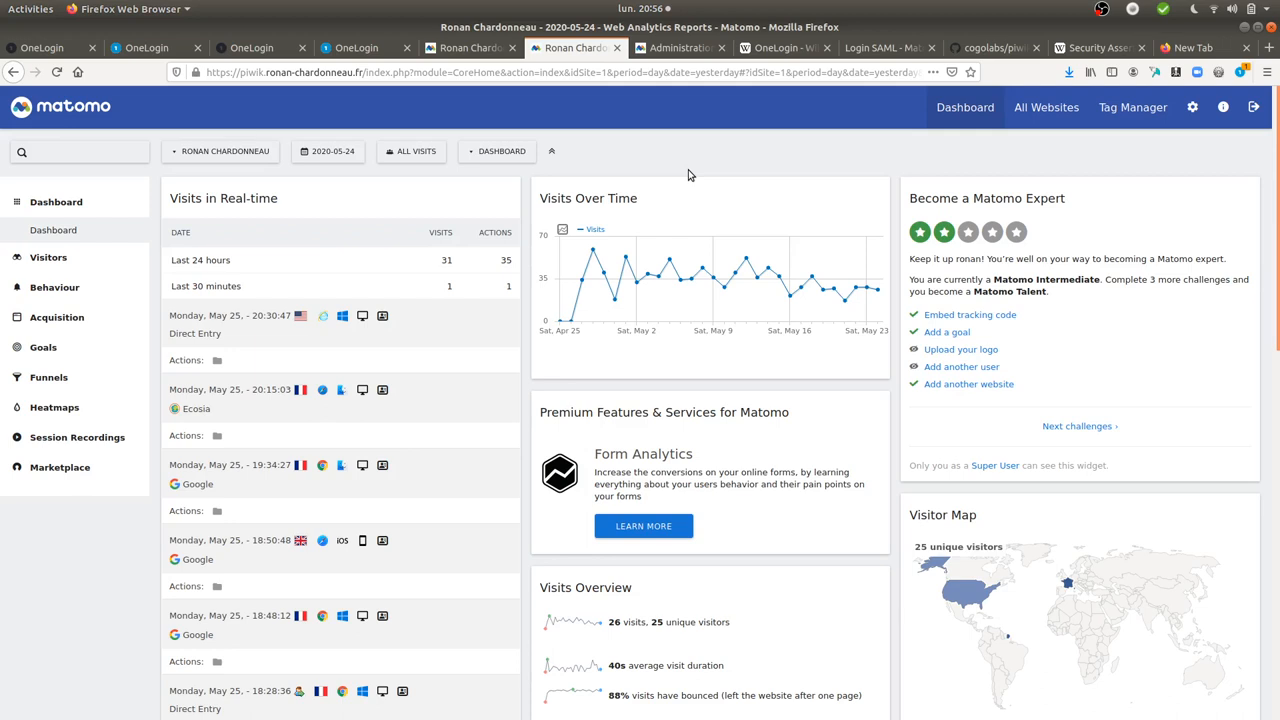
mouse_move(508, 188)
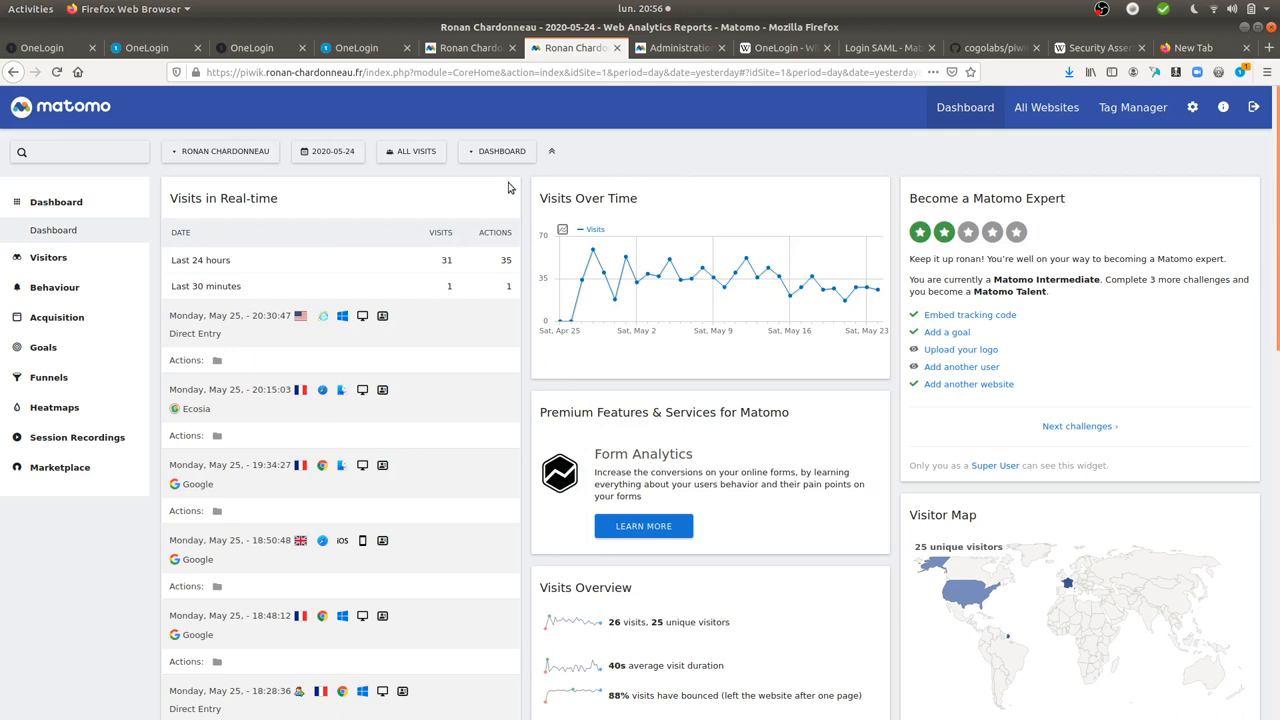
mouse_move(248, 110)
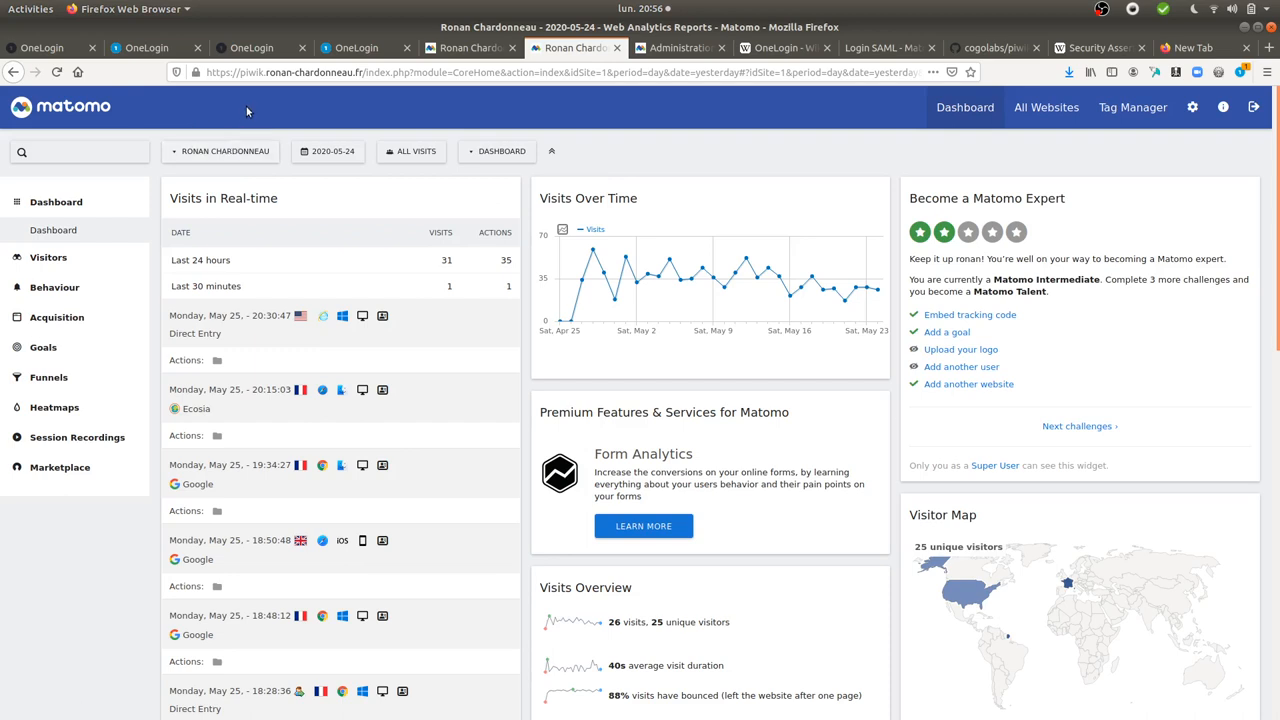